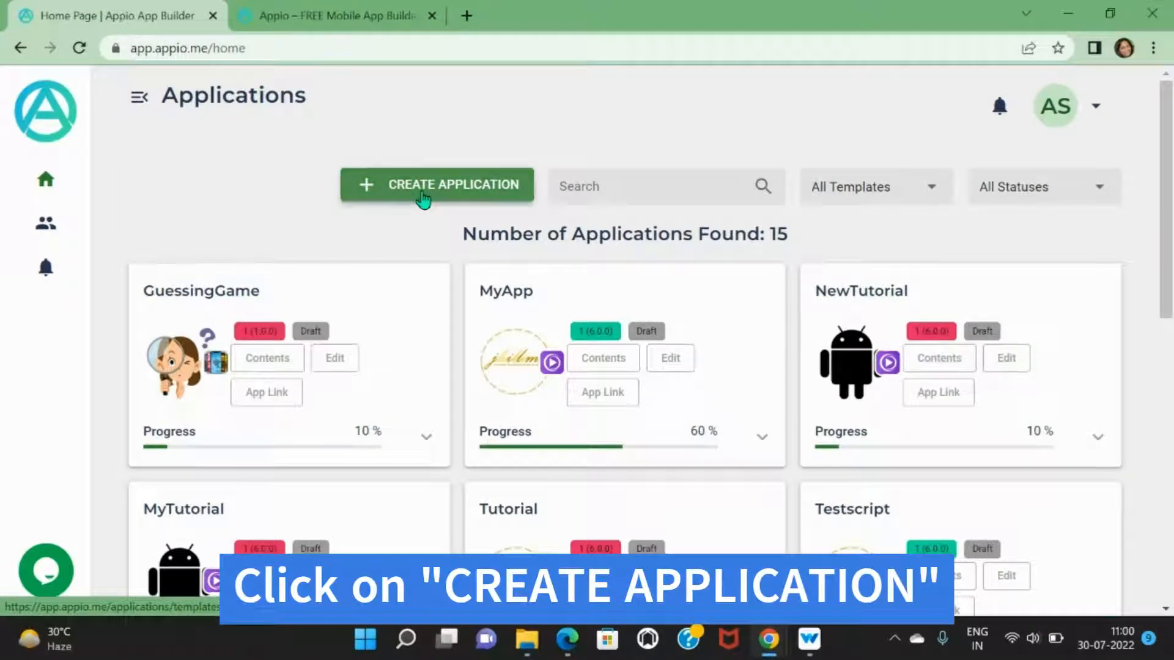
Step: Create a new Video App application named MYNewApp
{"action": "left_click", "coordinate": [438, 185]}
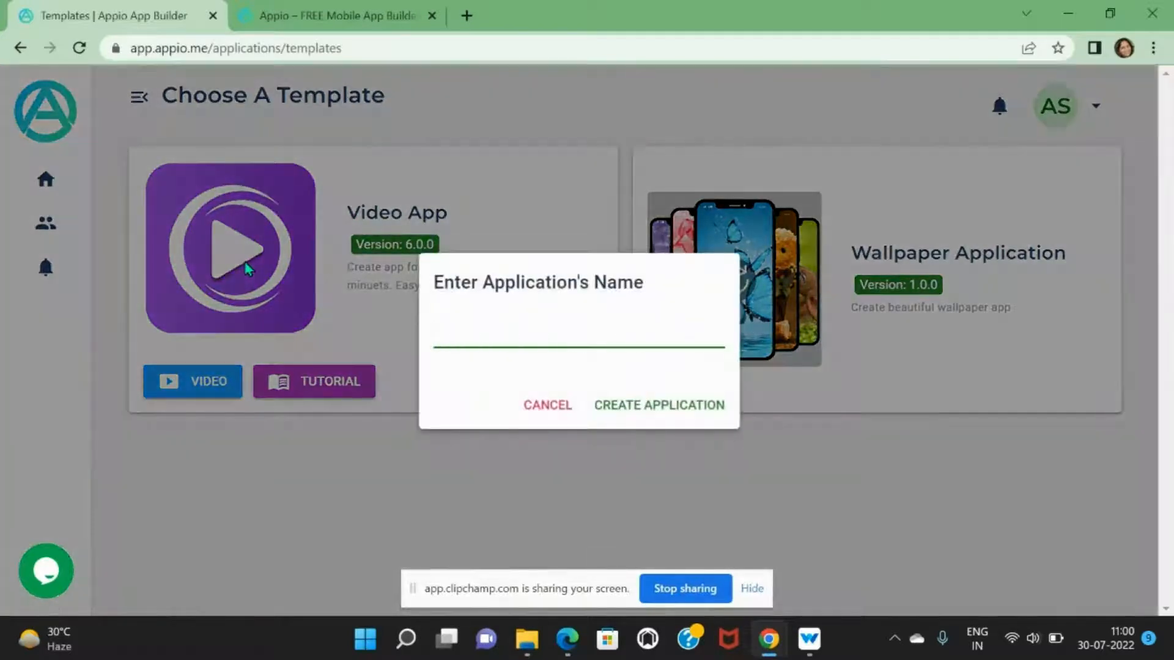
{"action": "left_click", "coordinate": [576, 332]}
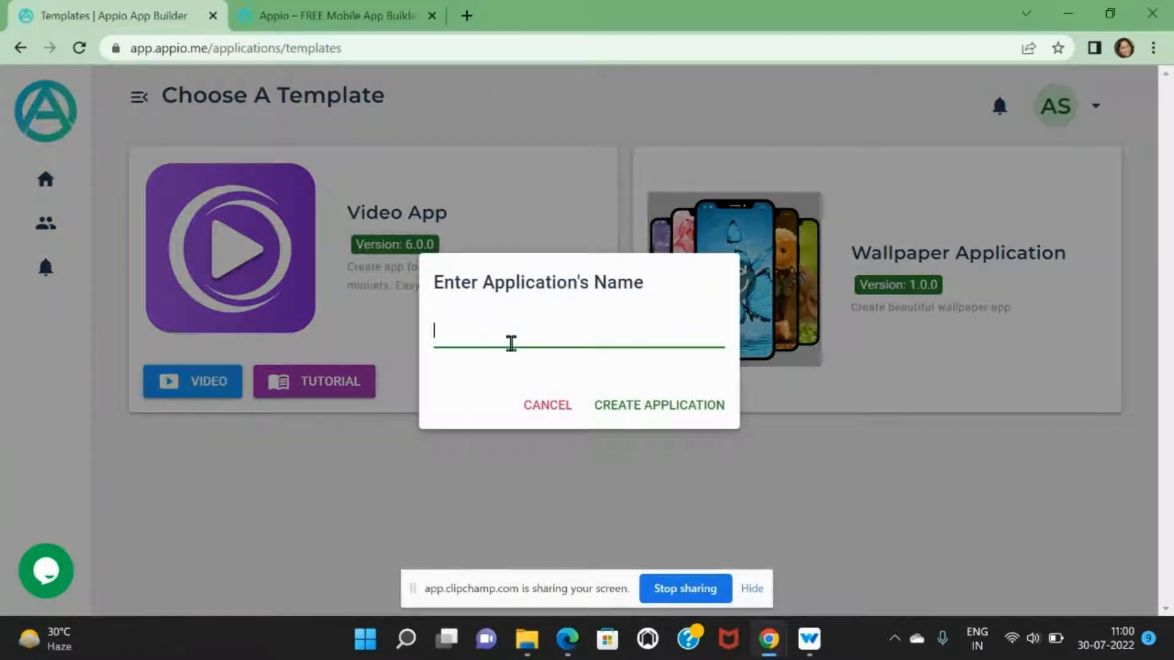
{"action": "type", "text": "MYNewApp"}
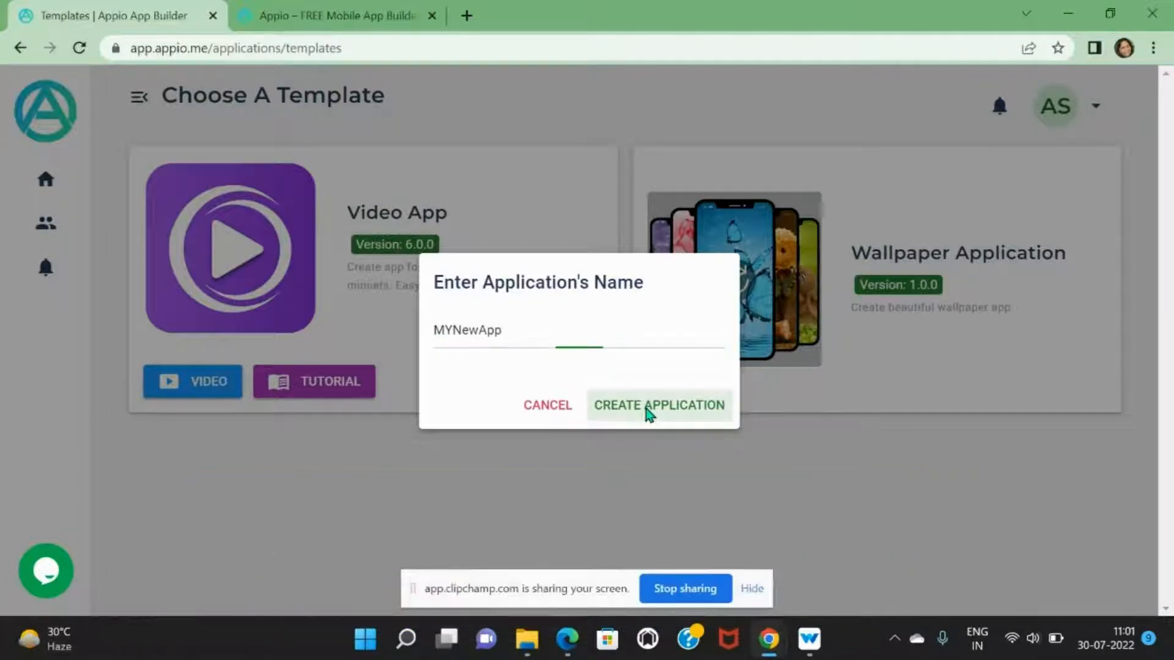
{"action": "left_click", "coordinate": [658, 404]}
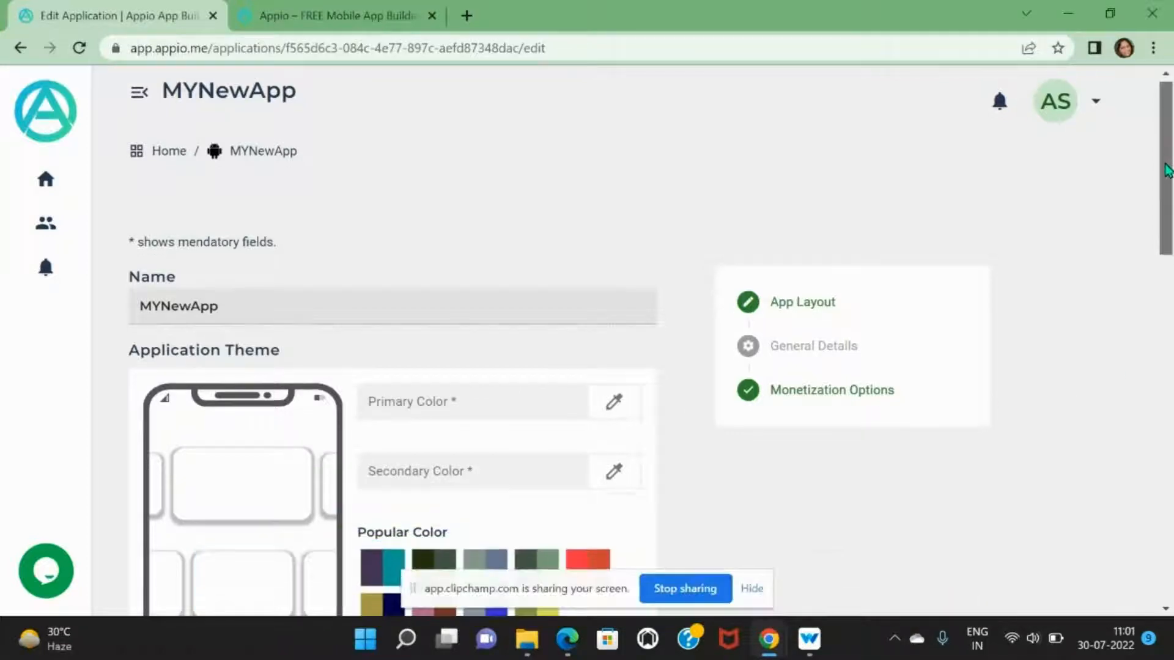
Step: Try a preset theme swatch, then choose a custom primary colour #ffb366 with the eyedropper
{"action": "scroll", "scroll_direction": "down", "scroll_amount": 3}
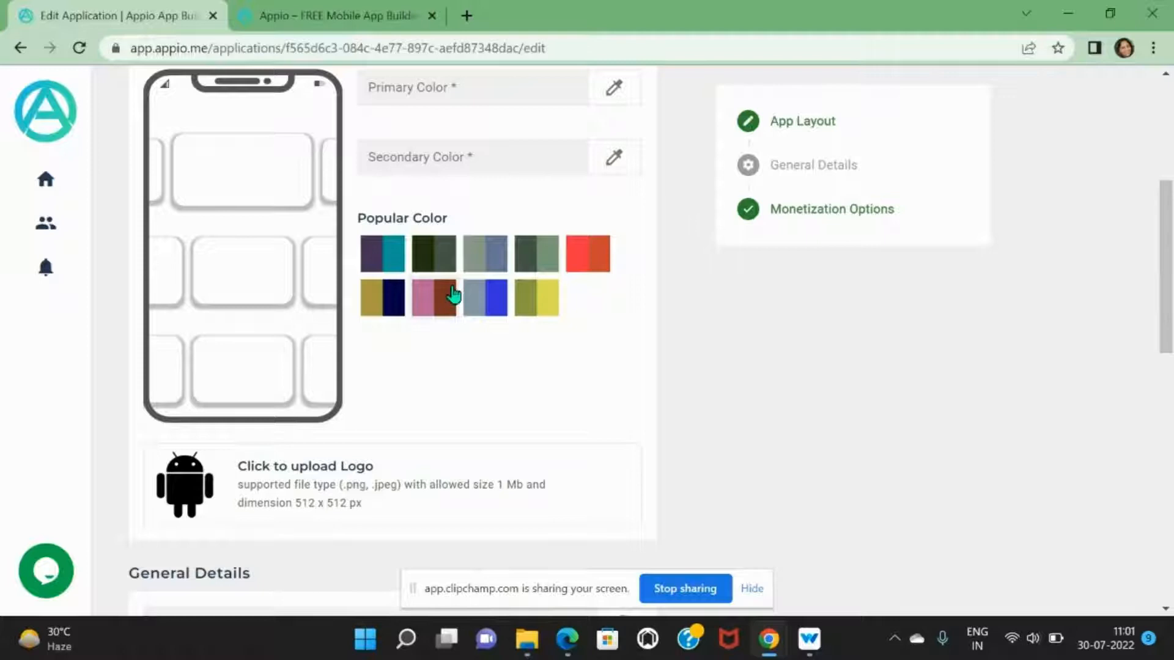
{"action": "left_click", "coordinate": [431, 296]}
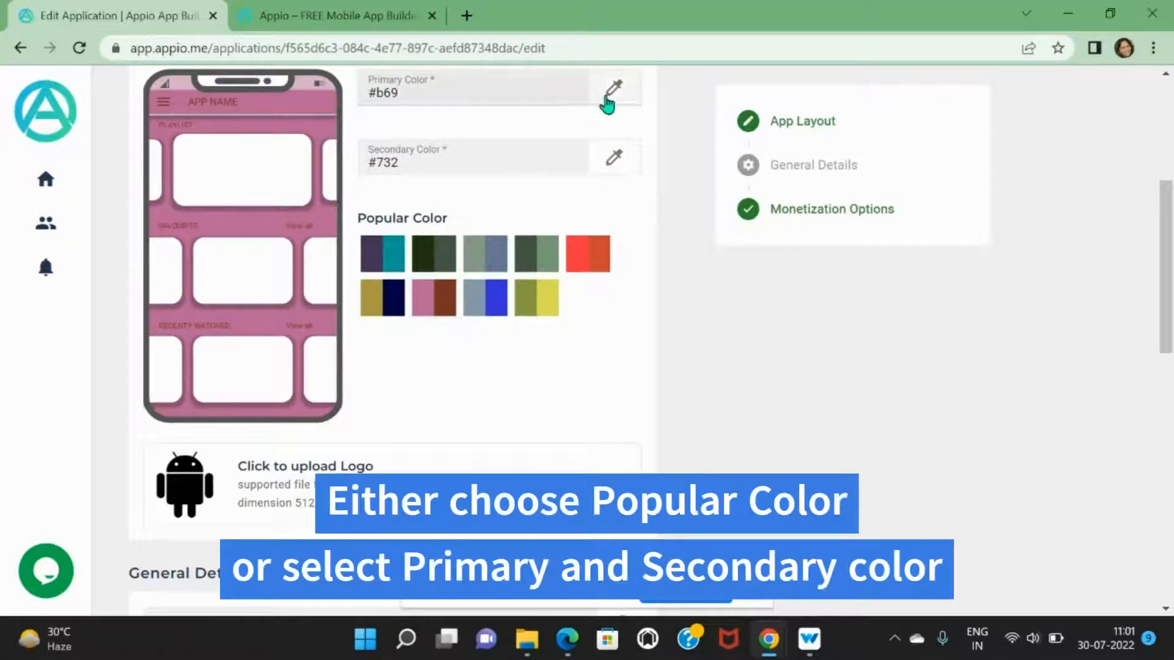
{"action": "left_click", "coordinate": [614, 89]}
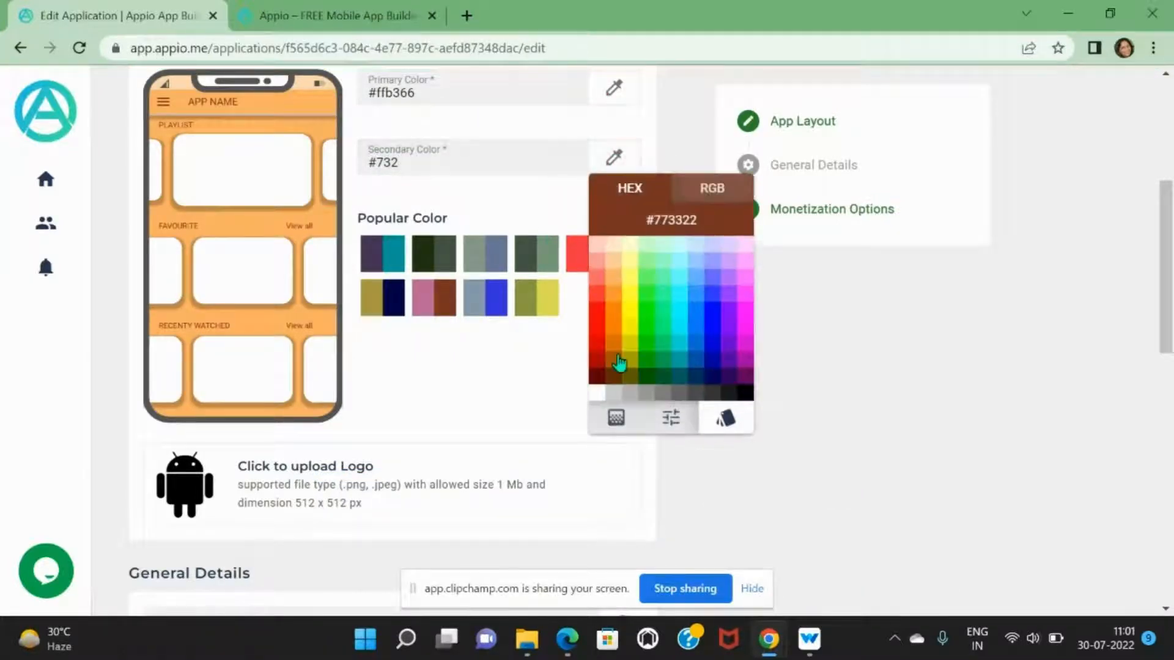
{"action": "mouse_move", "coordinate": [722, 343]}
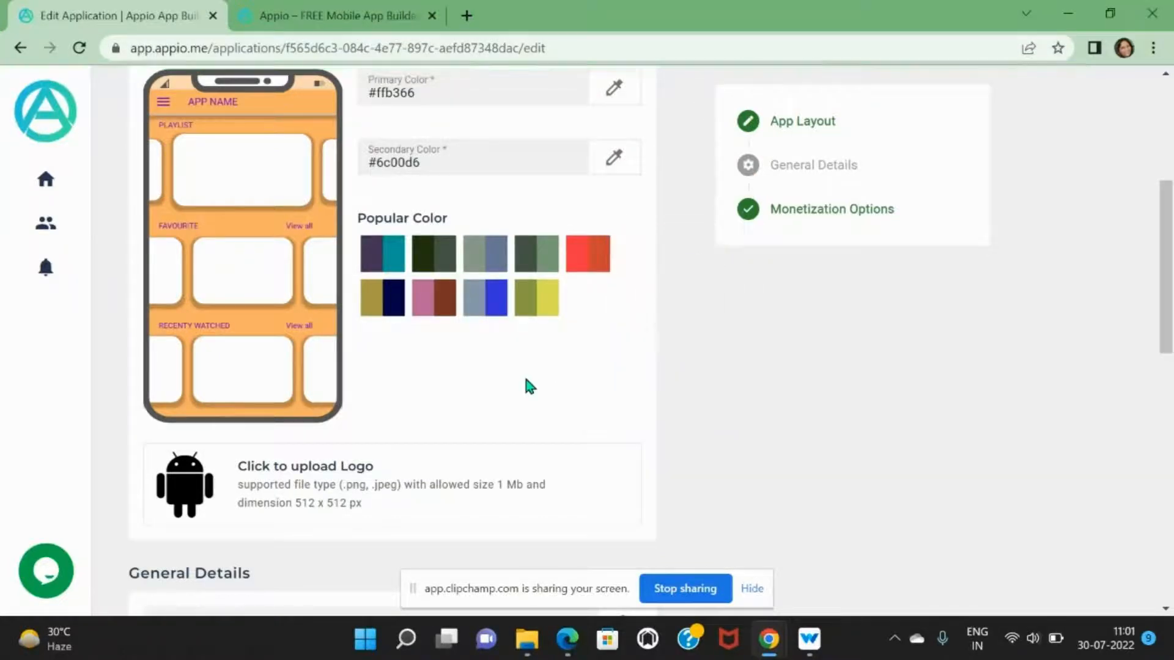
{"action": "mouse_move", "coordinate": [352, 504]}
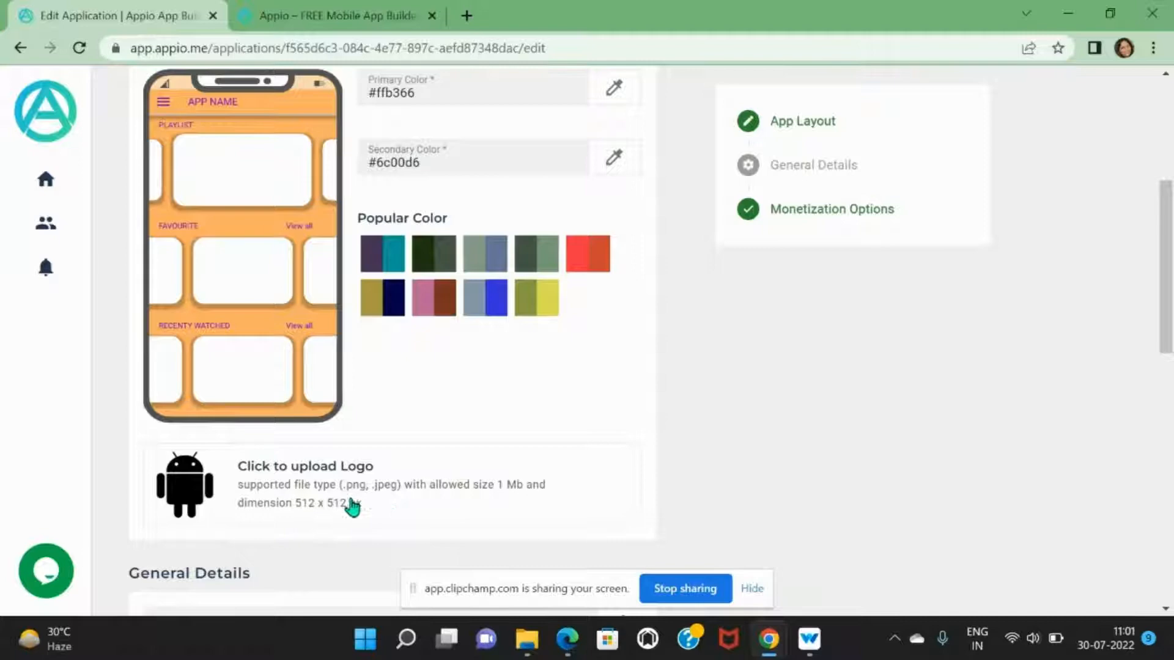
{"action": "mouse_move", "coordinate": [381, 505]}
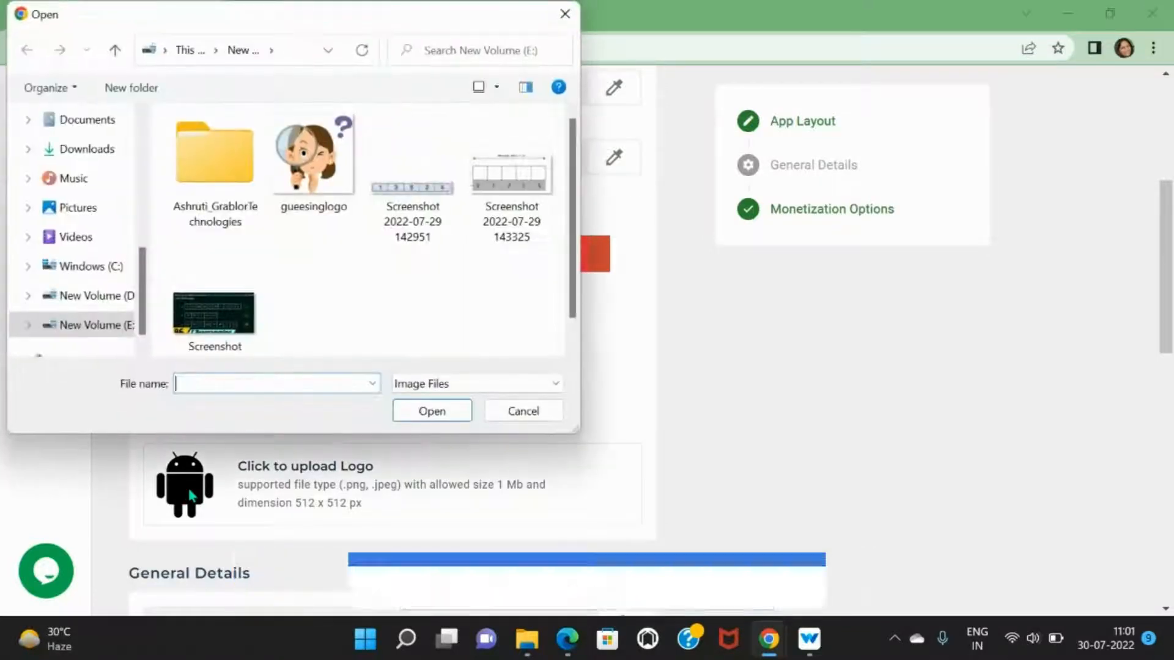
Step: Upload AppLogo1.jpeg as the app logo
{"action": "left_click", "coordinate": [432, 411]}
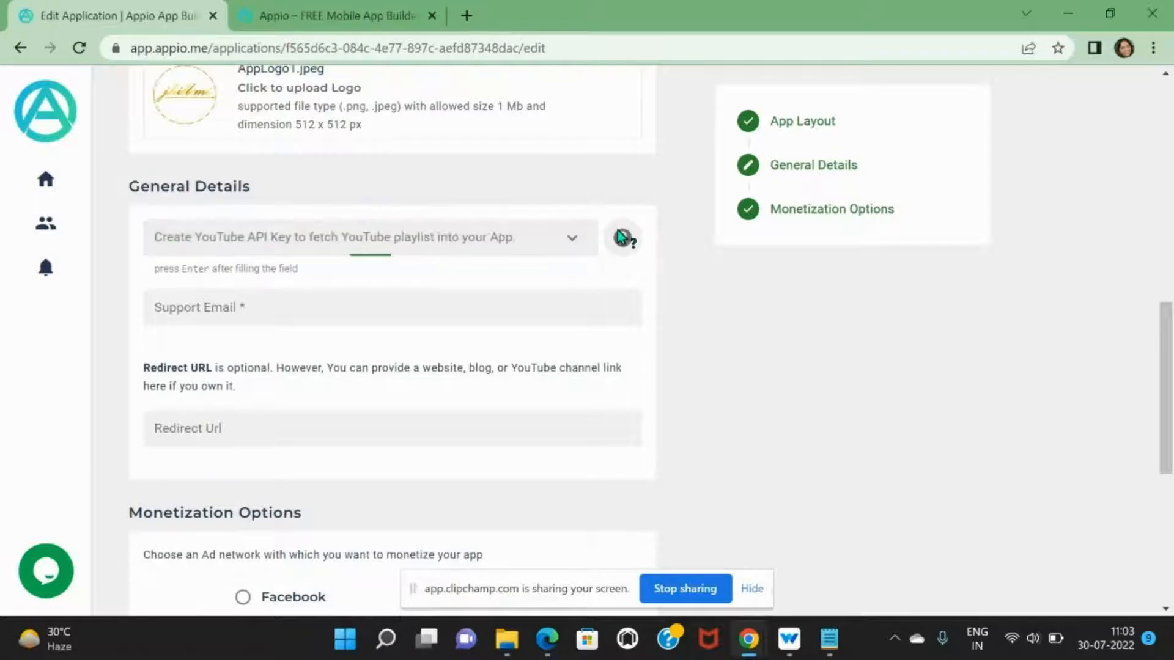
{"action": "left_click", "coordinate": [622, 237]}
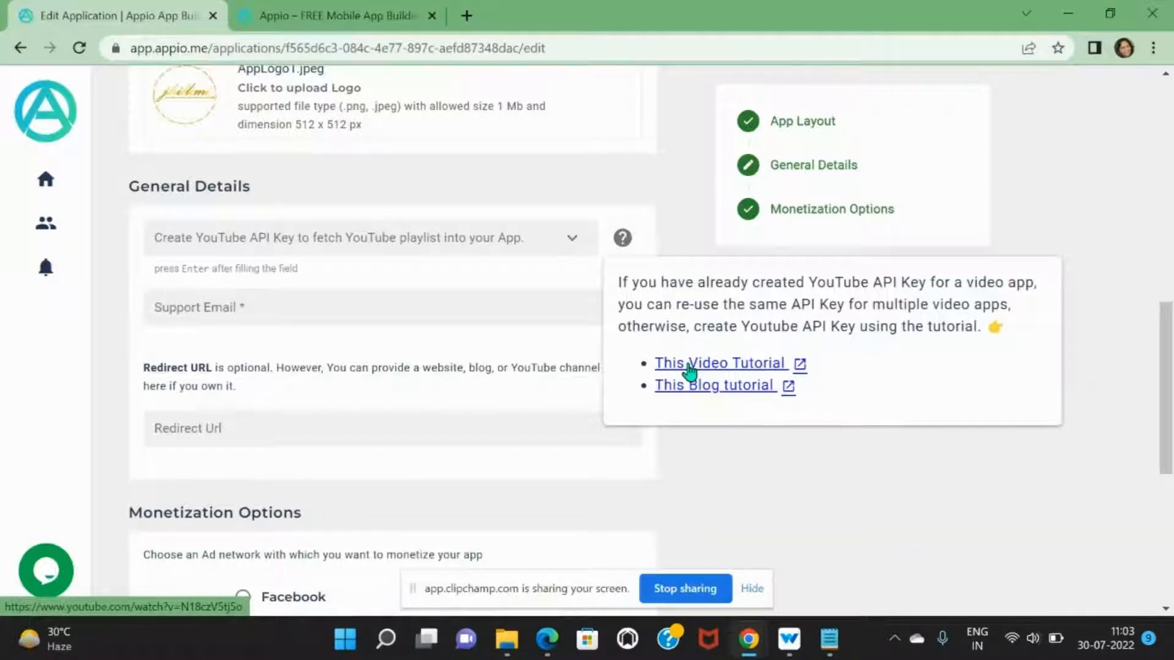
{"action": "left_click", "coordinate": [338, 237]}
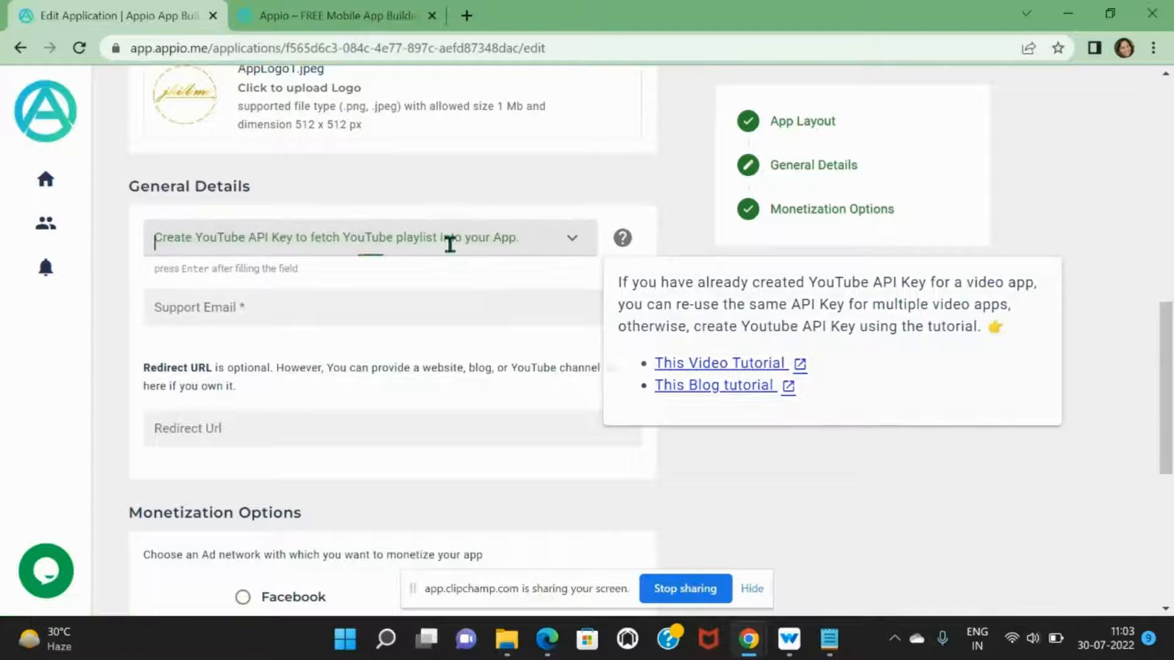
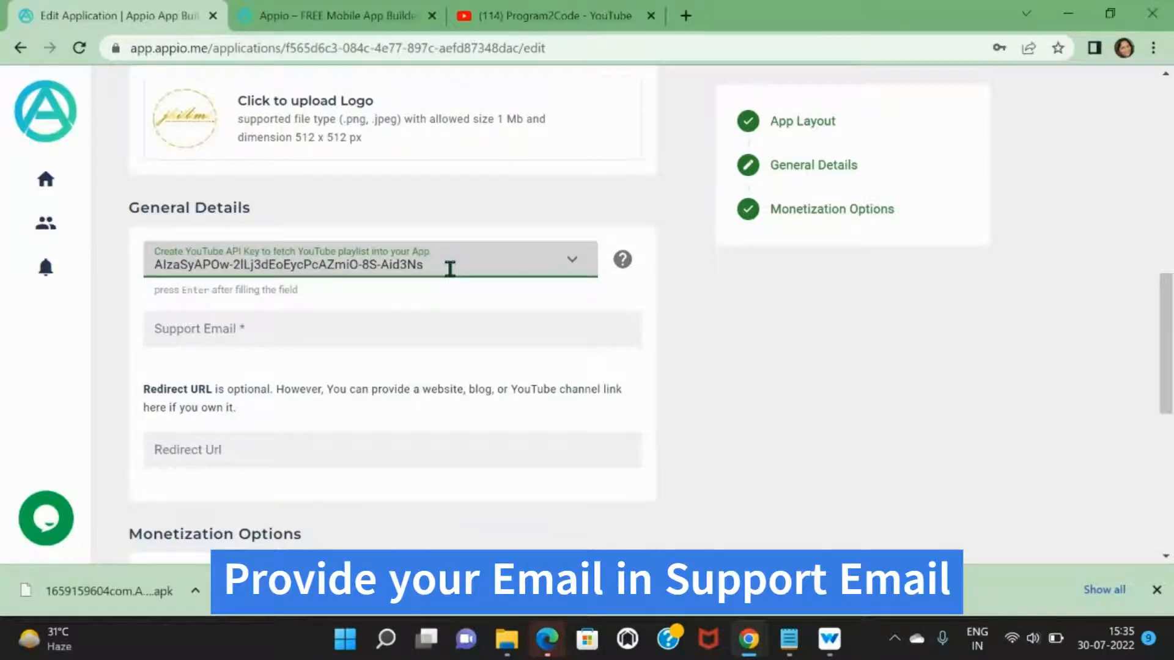
Step: Fill the Support Email field with the saved autofill address
{"action": "left_click", "coordinate": [391, 308]}
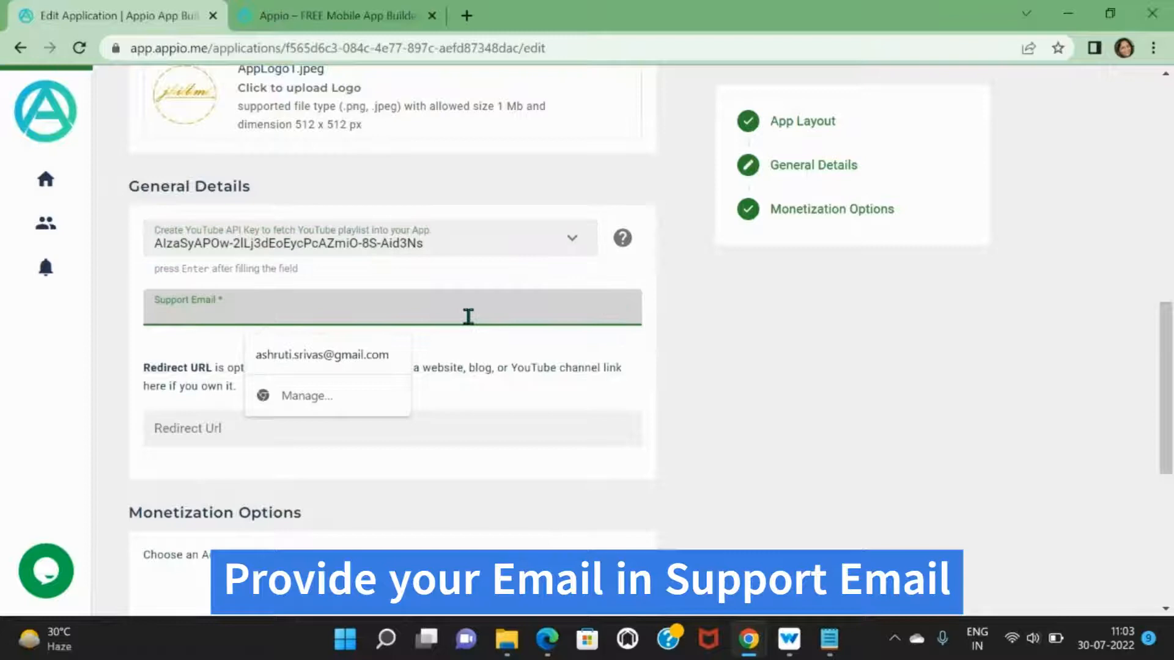
{"action": "left_click", "coordinate": [322, 355]}
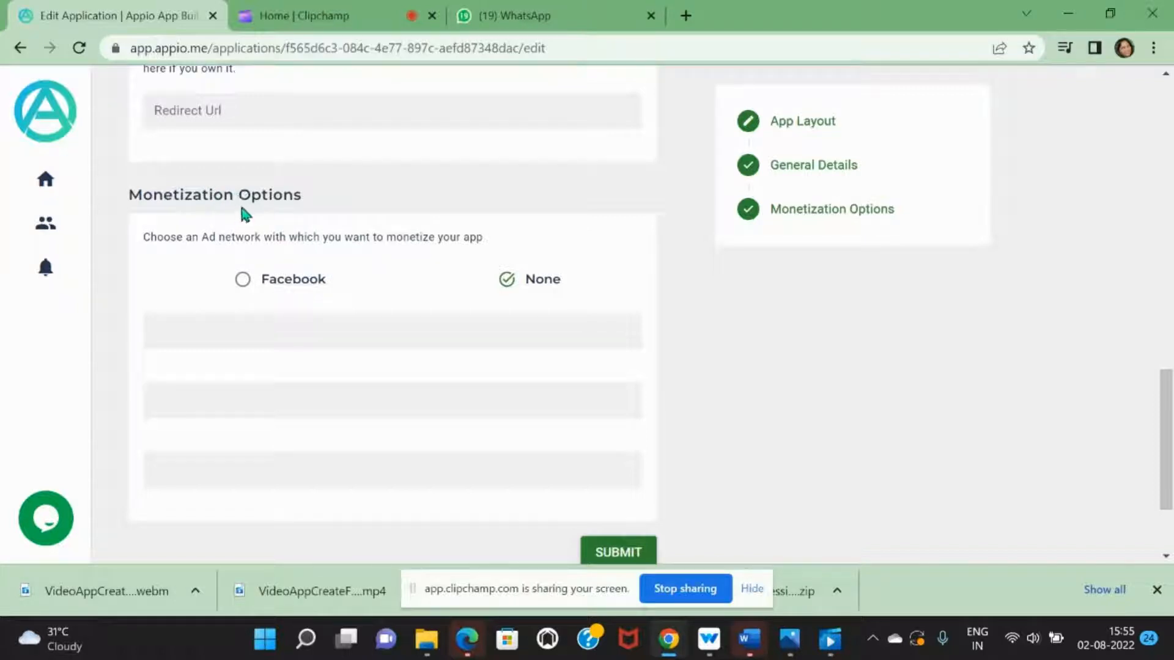
{"action": "mouse_move", "coordinate": [278, 215]}
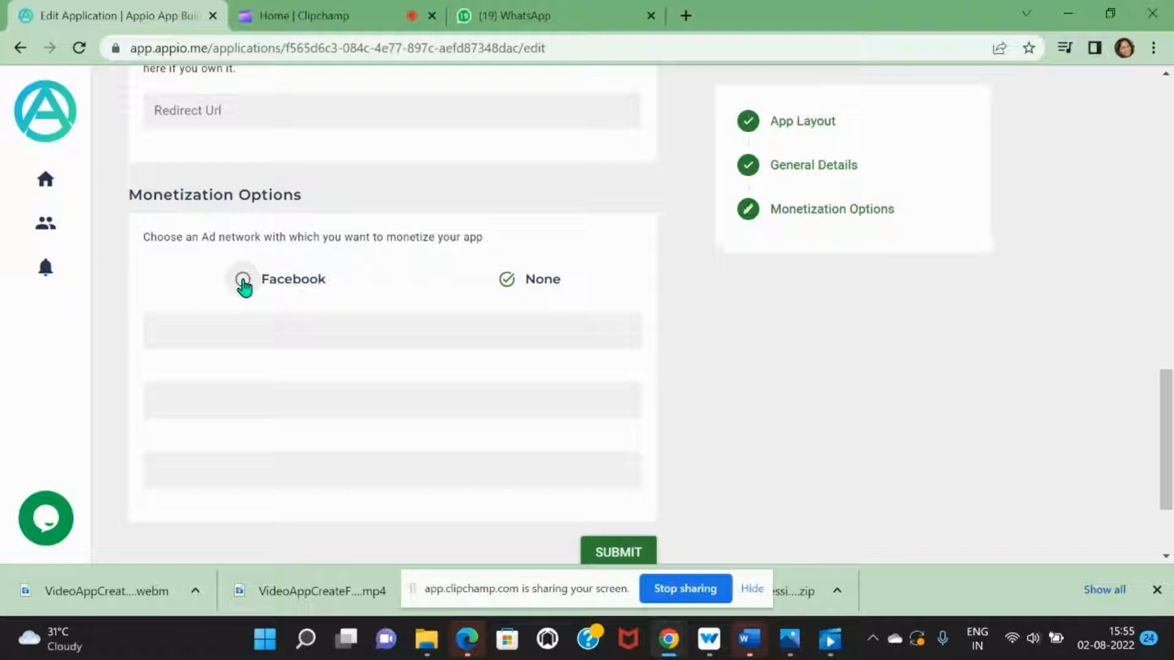
Step: Try Facebook ads, then set monetization to None and submit the settings
{"action": "left_click", "coordinate": [242, 279]}
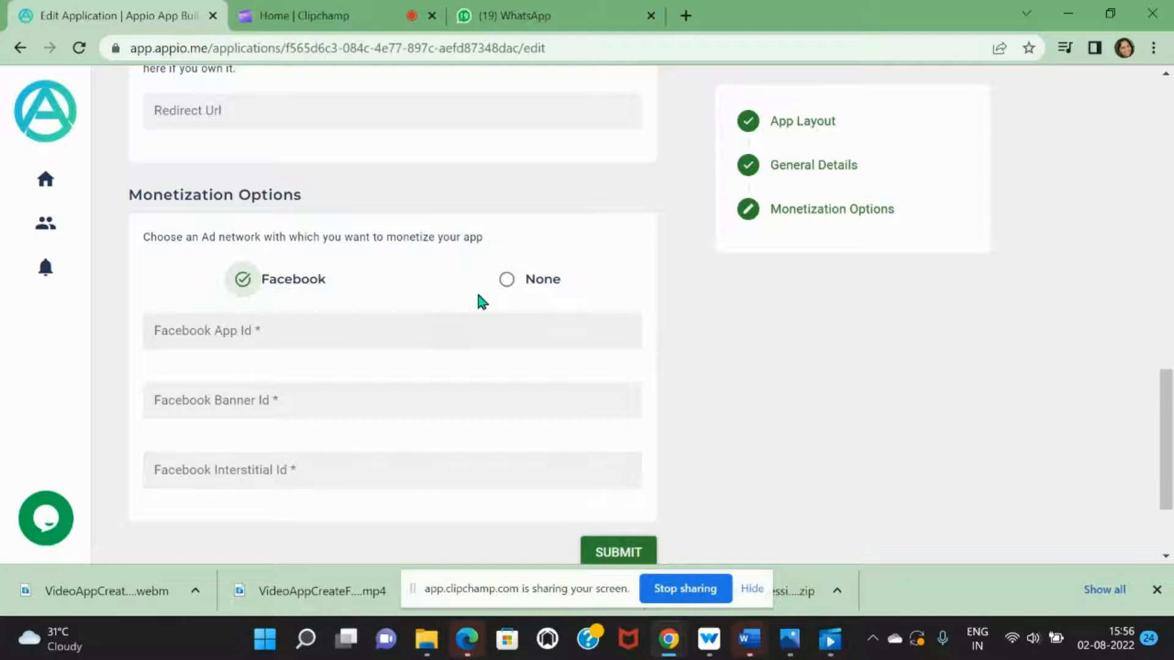
{"action": "mouse_move", "coordinate": [506, 279]}
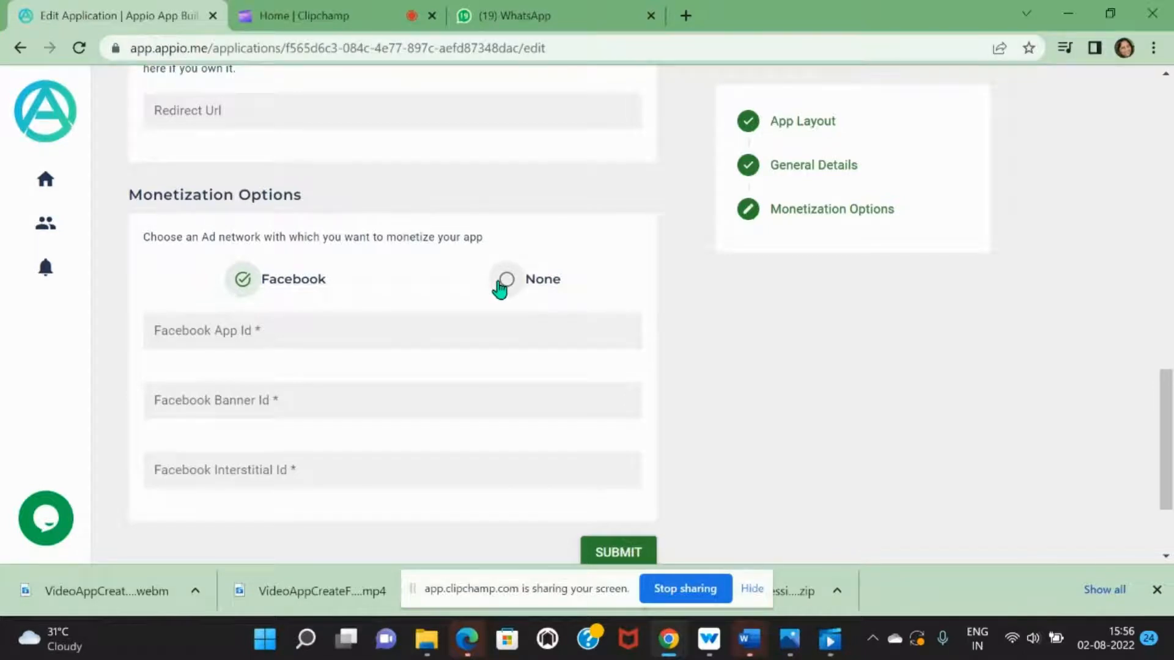
{"action": "left_click", "coordinate": [505, 279]}
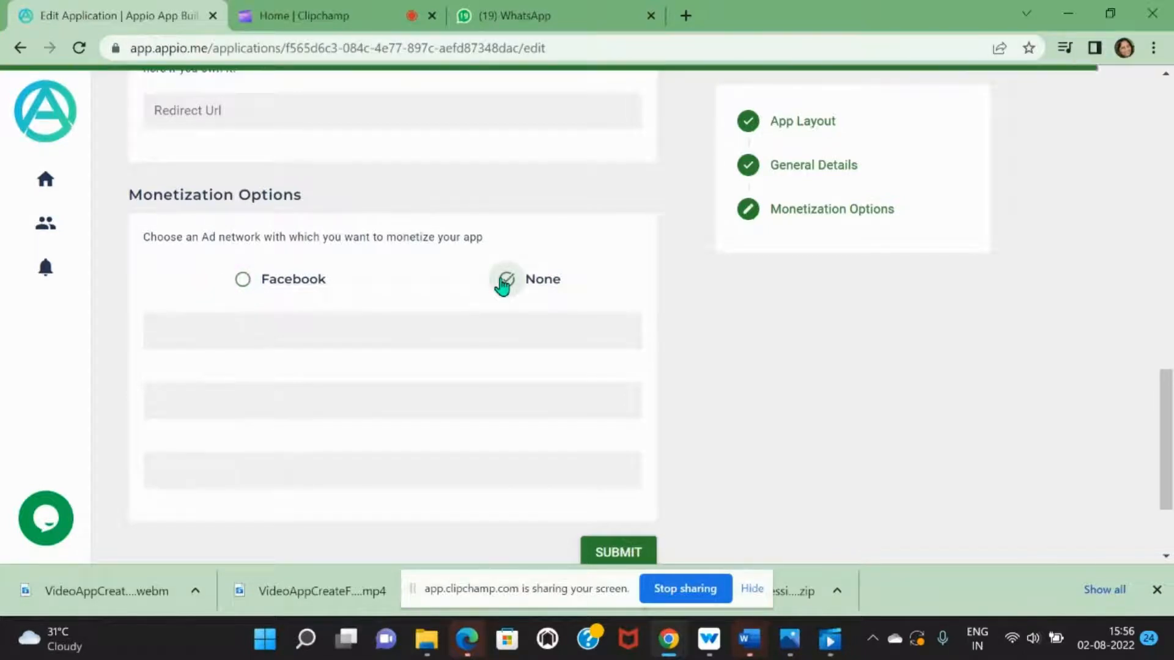
{"action": "left_click", "coordinate": [506, 279]}
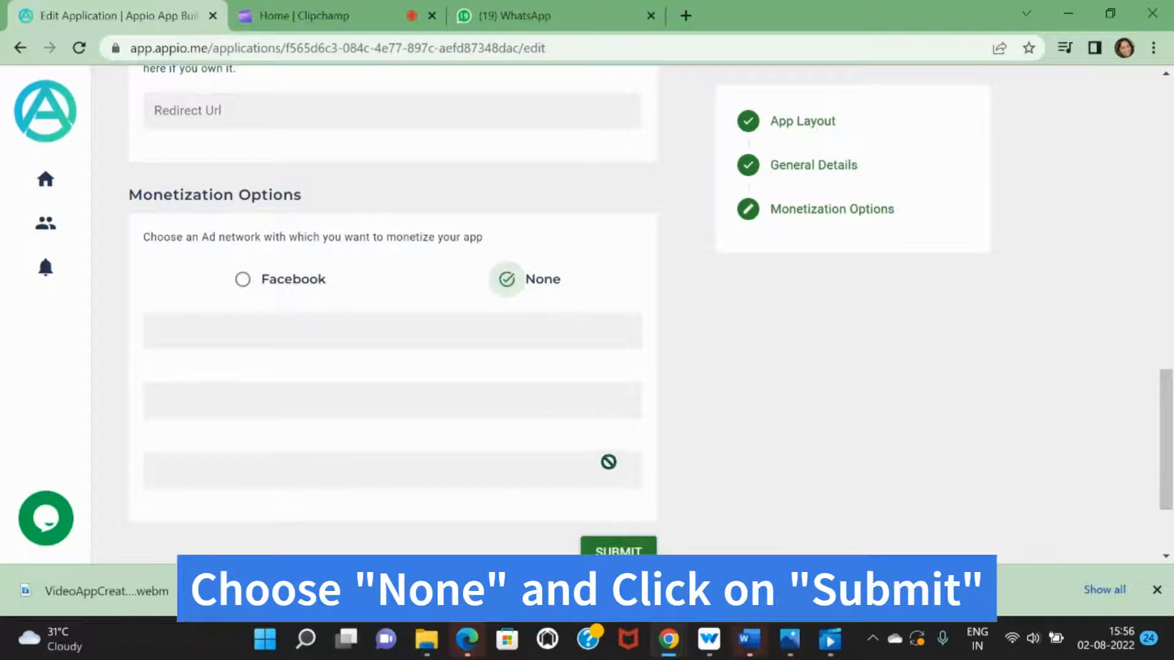
{"action": "left_click", "coordinate": [619, 548]}
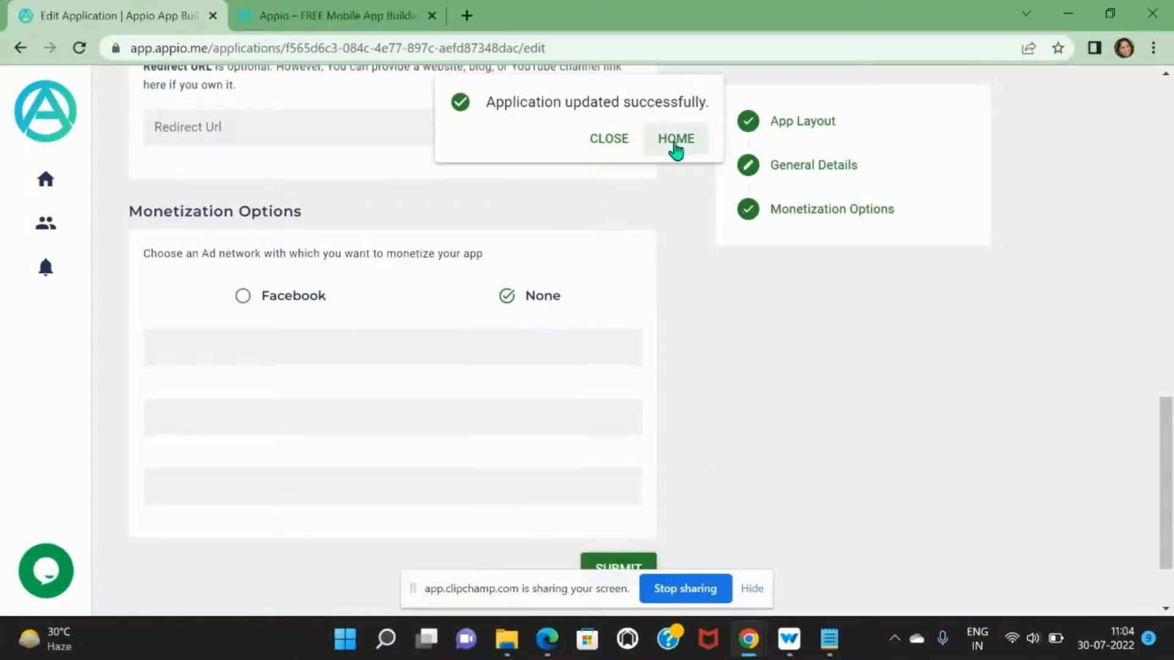
Step: Go back to the Applications home page and expand MYNewApp's progress checklist at 10%
{"action": "left_click", "coordinate": [675, 138]}
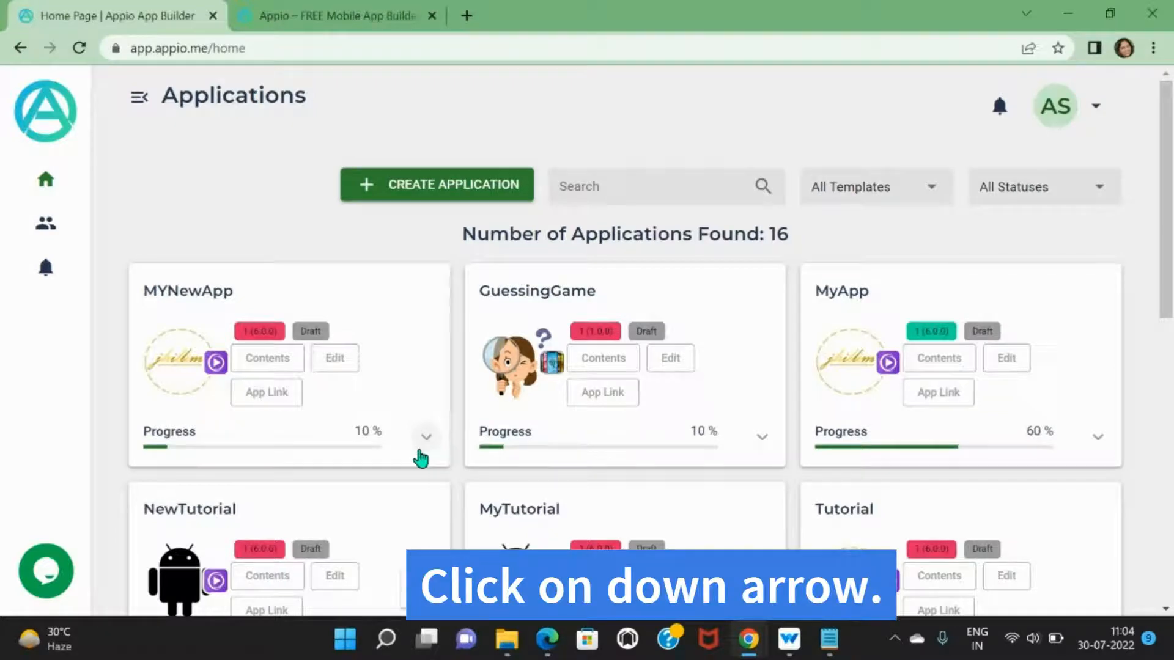
{"action": "left_click", "coordinate": [425, 435]}
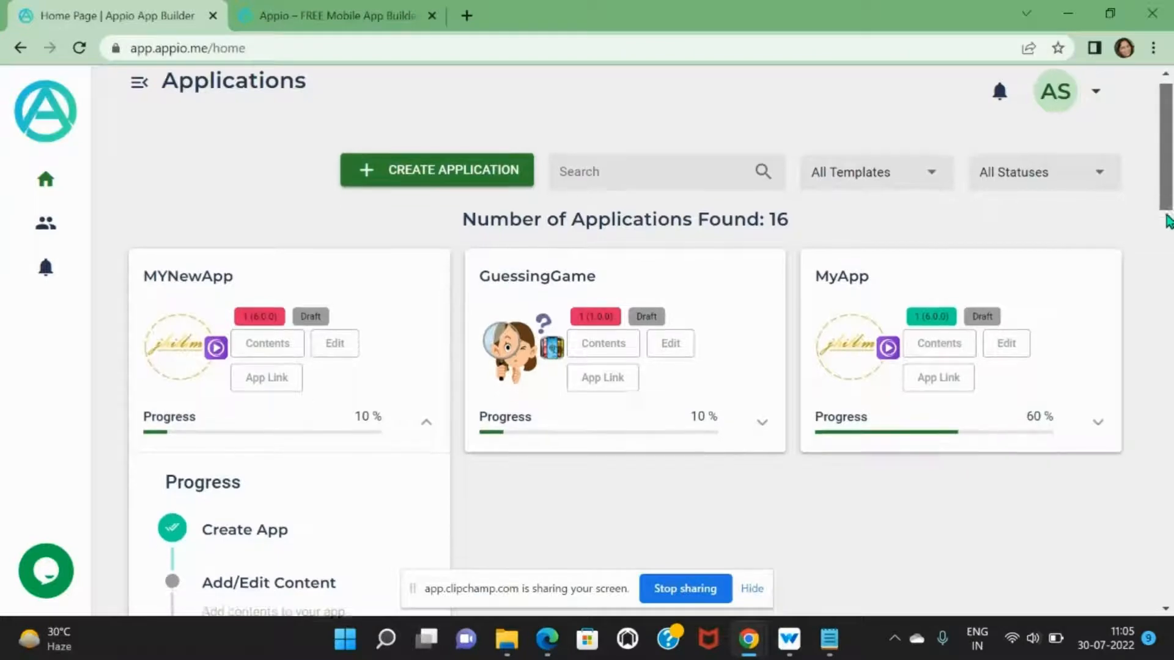
{"action": "scroll", "scroll_direction": "down", "scroll_amount": 3}
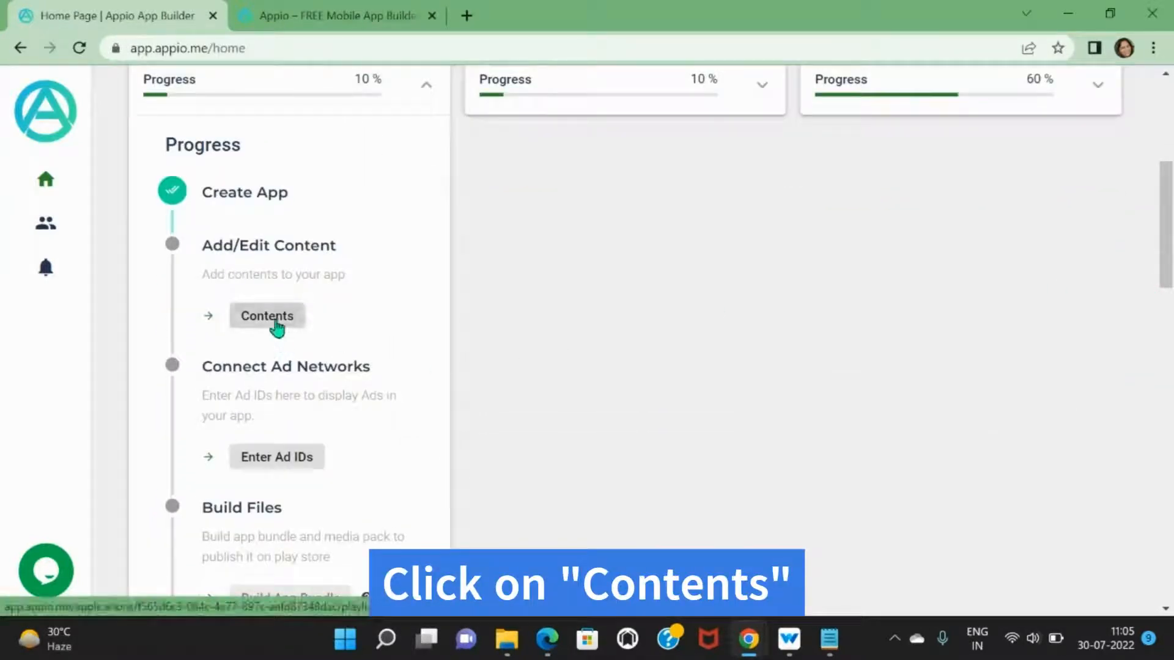
Step: Go to MYNewApp's Contents playlist page from the progress panel
{"action": "left_click", "coordinate": [266, 315]}
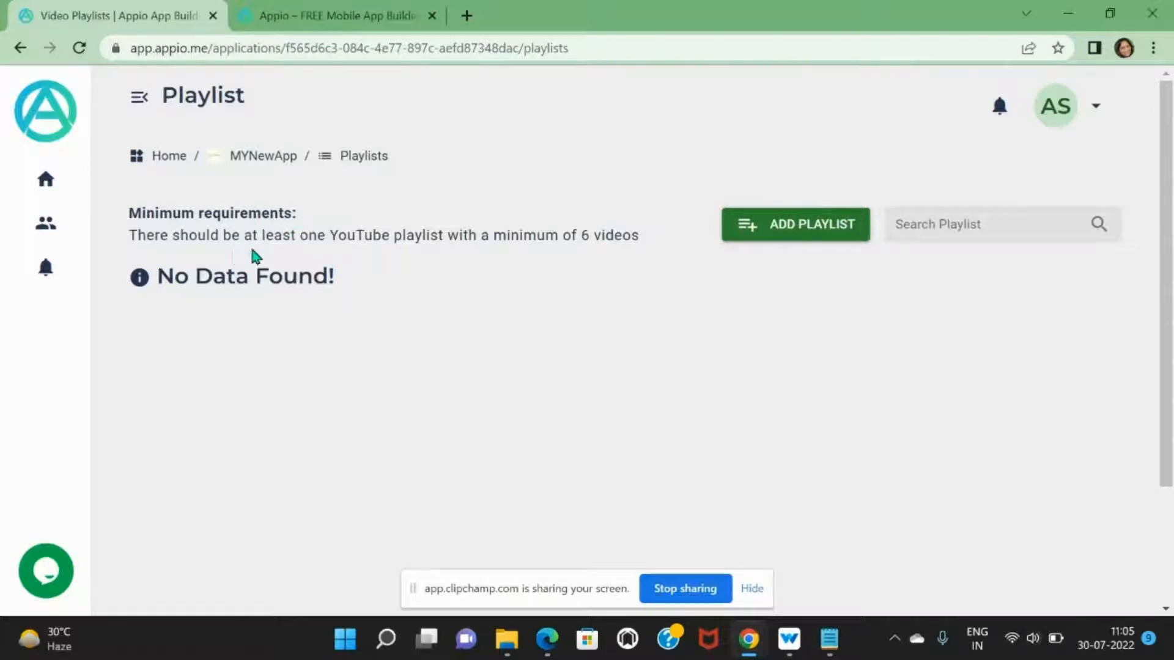
{"action": "mouse_move", "coordinate": [389, 243]}
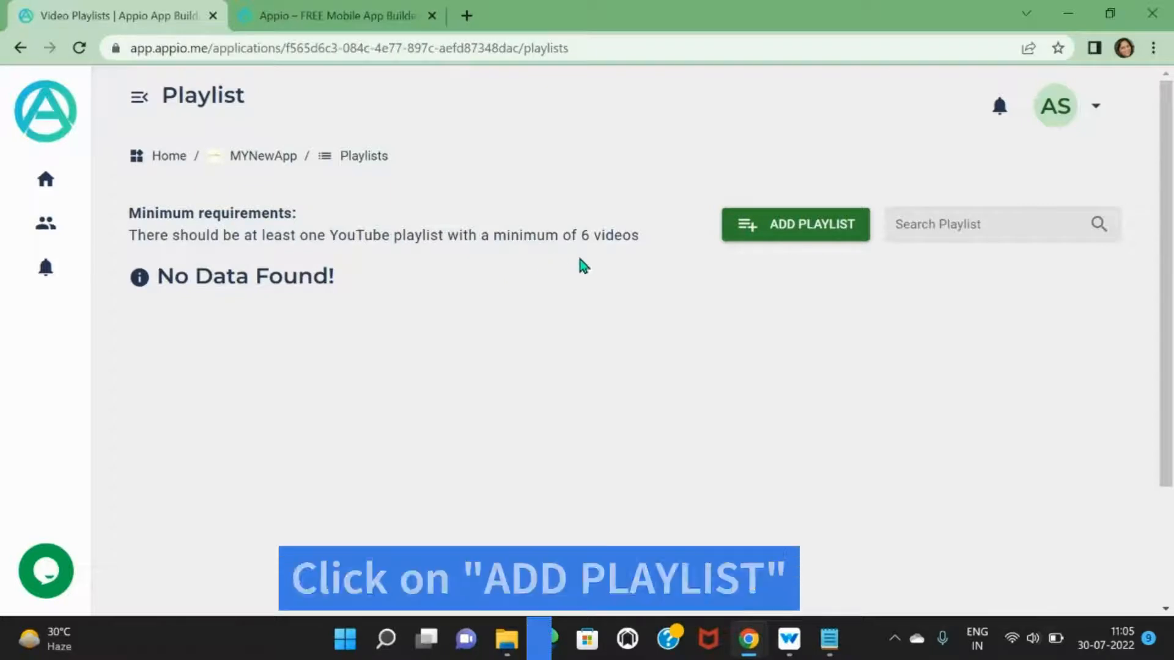
{"action": "mouse_move", "coordinate": [708, 300]}
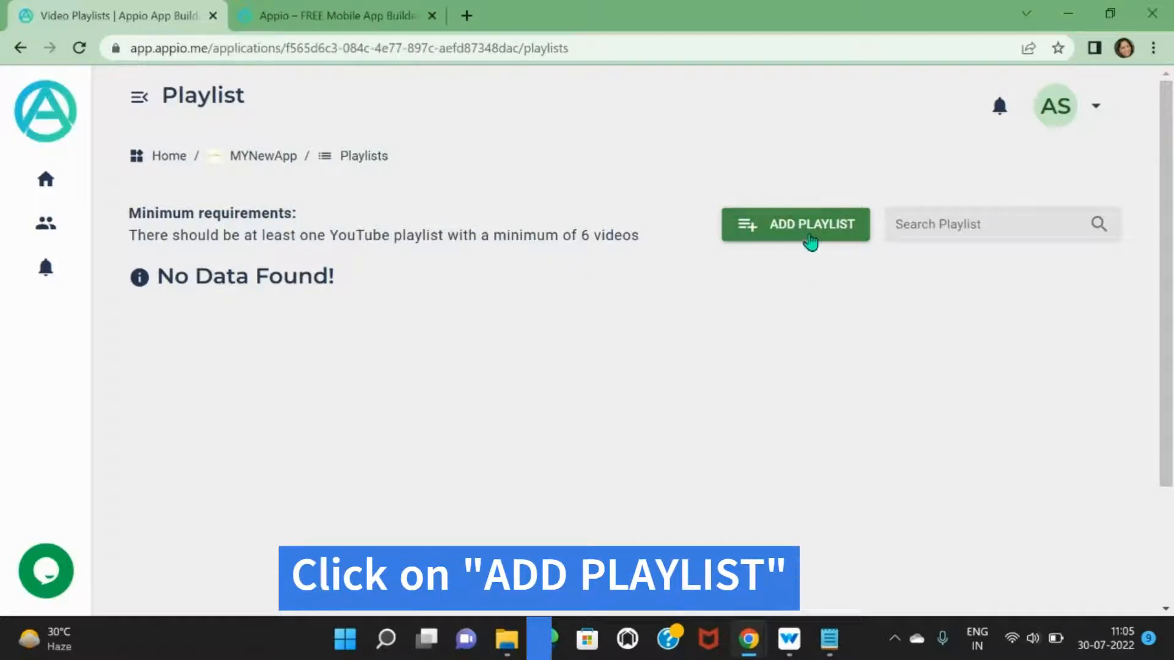
Step: Copy the Flutter playlist link from YouTube and add it as a playlist
{"action": "left_click", "coordinate": [795, 223]}
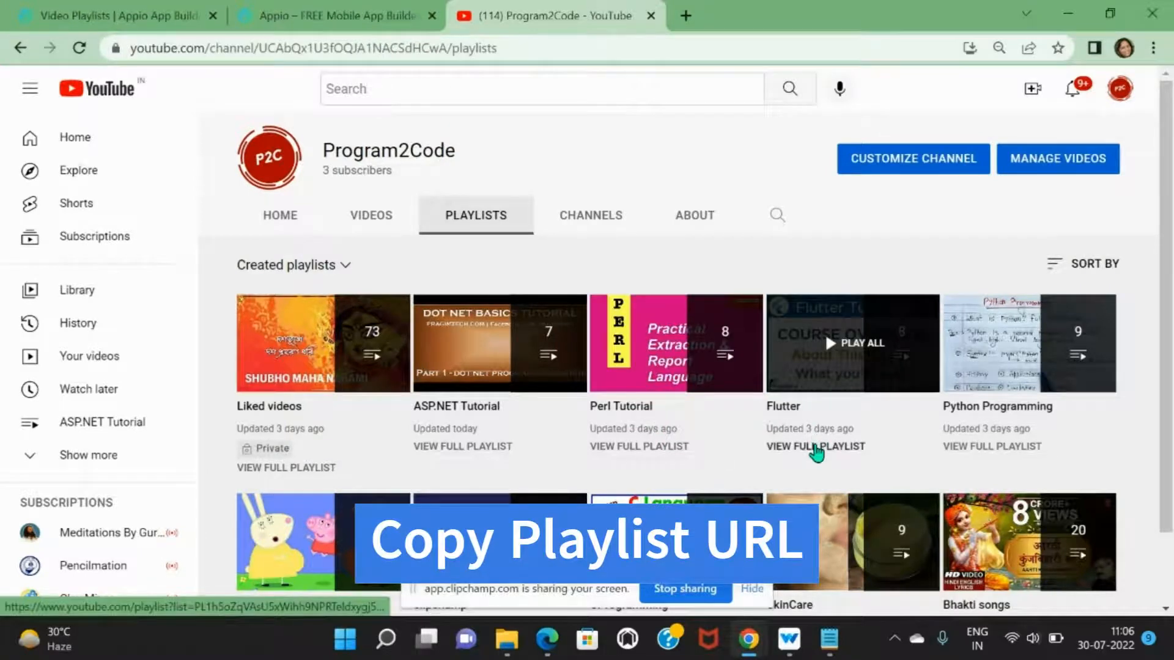
{"action": "right_click", "coordinate": [815, 447]}
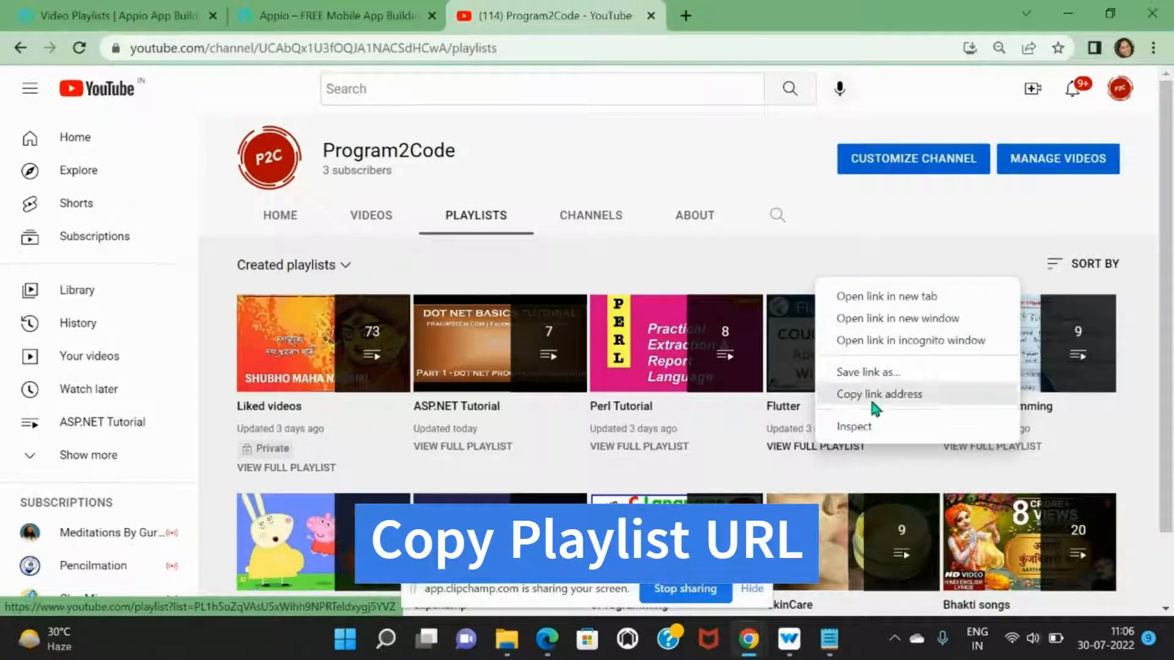
{"action": "left_click", "coordinate": [878, 395]}
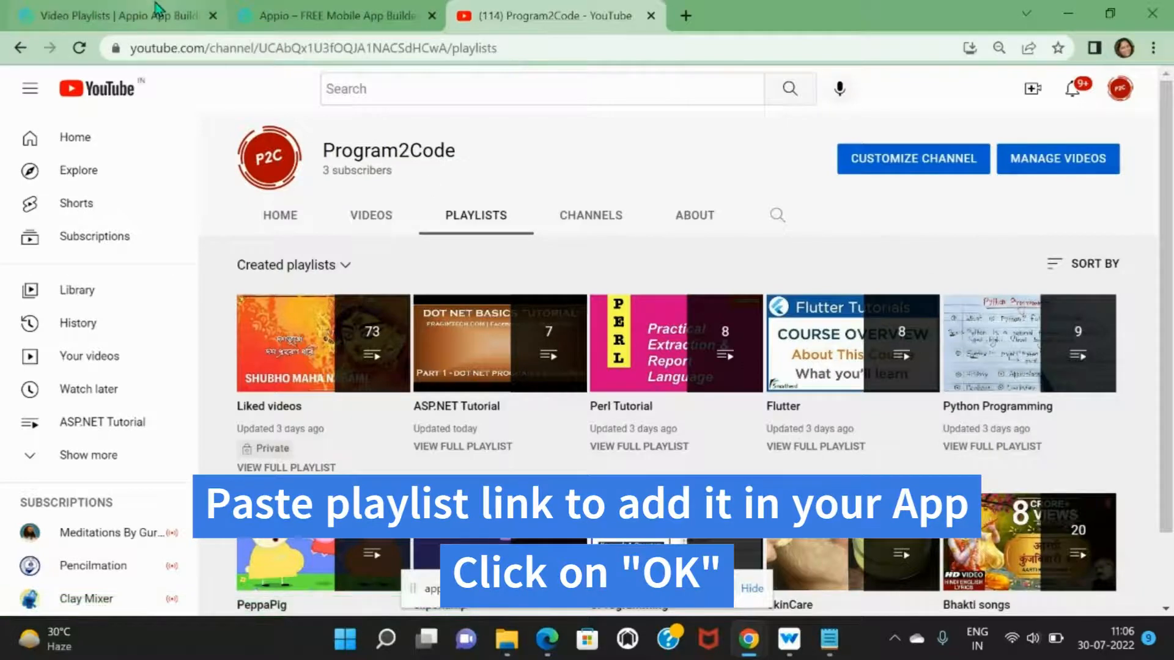
{"action": "left_click", "coordinate": [113, 15]}
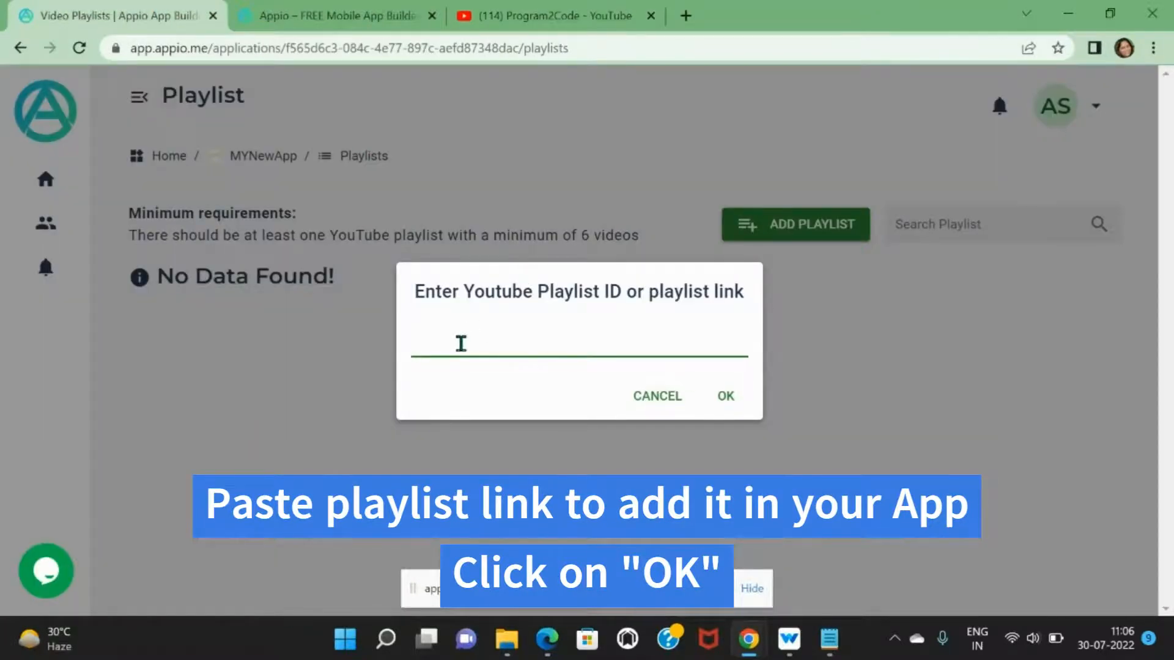
{"action": "type", "text": "https://www.youtube.com/playlist?list=PL1h5oZqVAsU5xWihh9NPRTeldxygj5YVZ"}
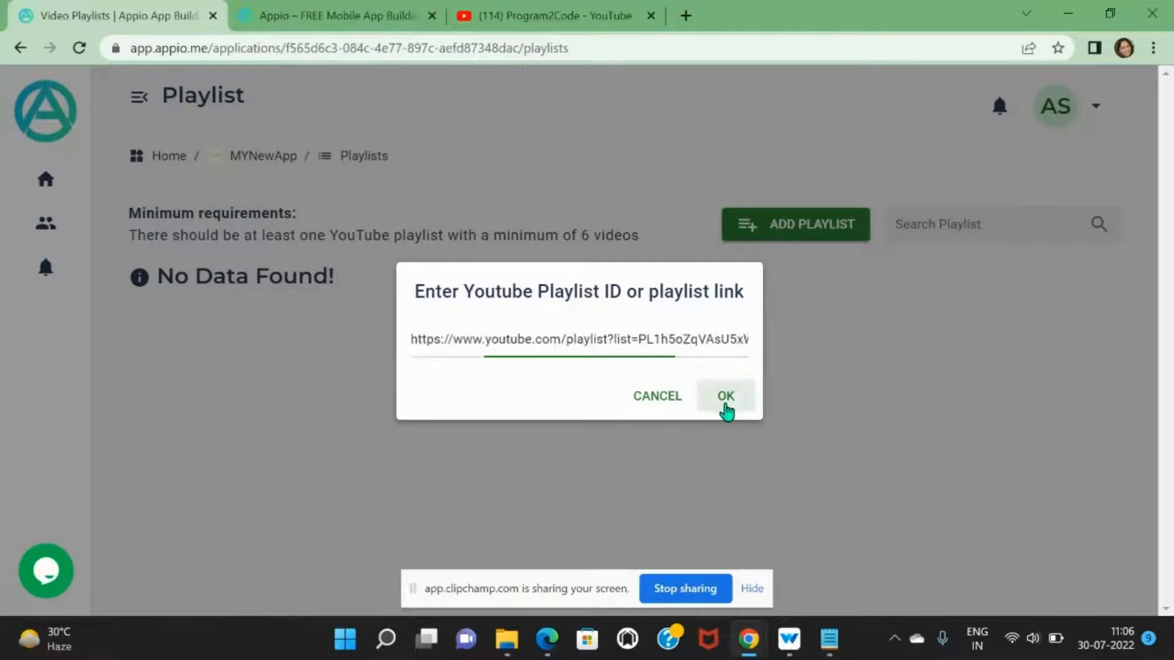
{"action": "left_click", "coordinate": [724, 395]}
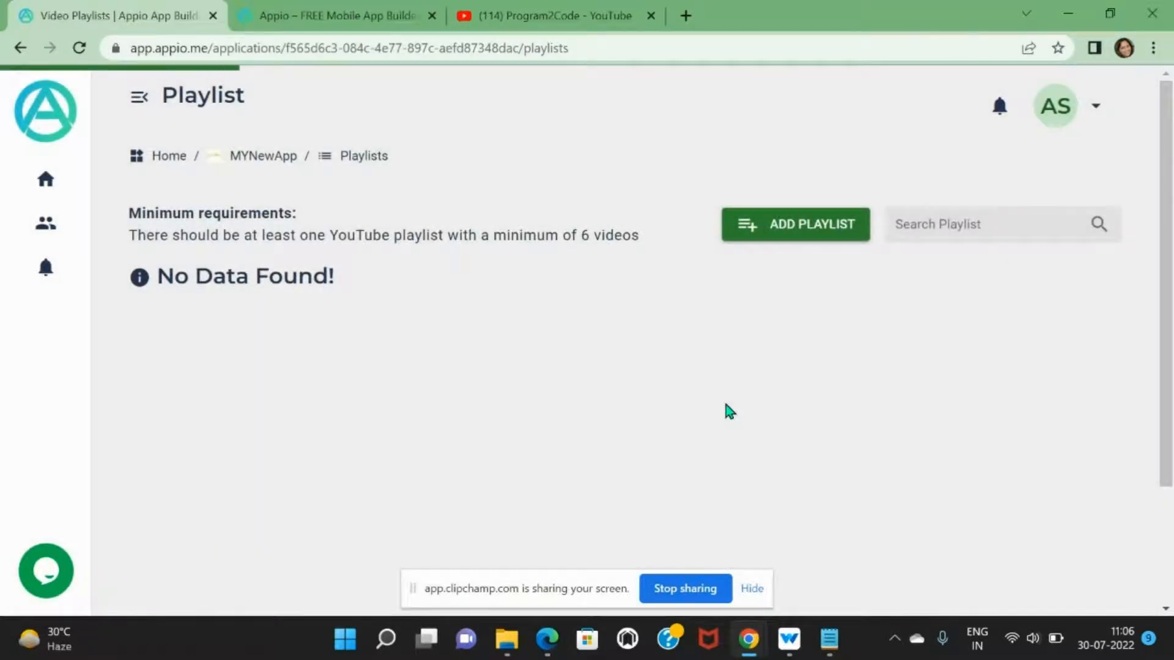
Step: Copy the Python Programming playlist link from YouTube and add it as a second playlist
{"action": "left_click", "coordinate": [795, 224]}
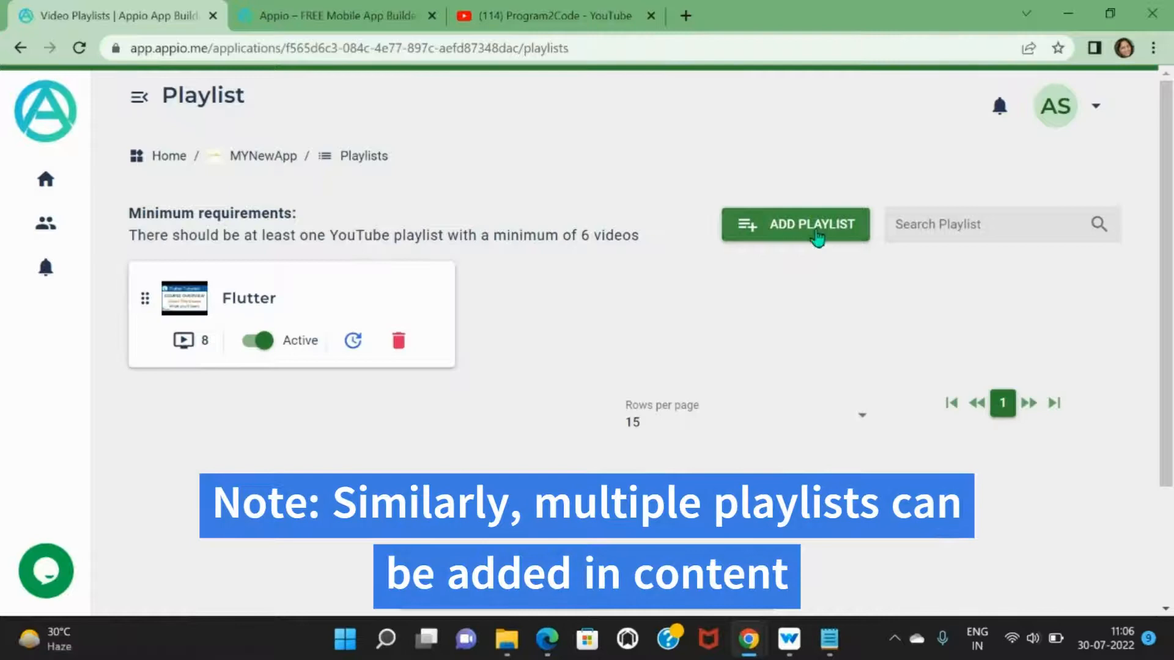
{"action": "left_click", "coordinate": [794, 224]}
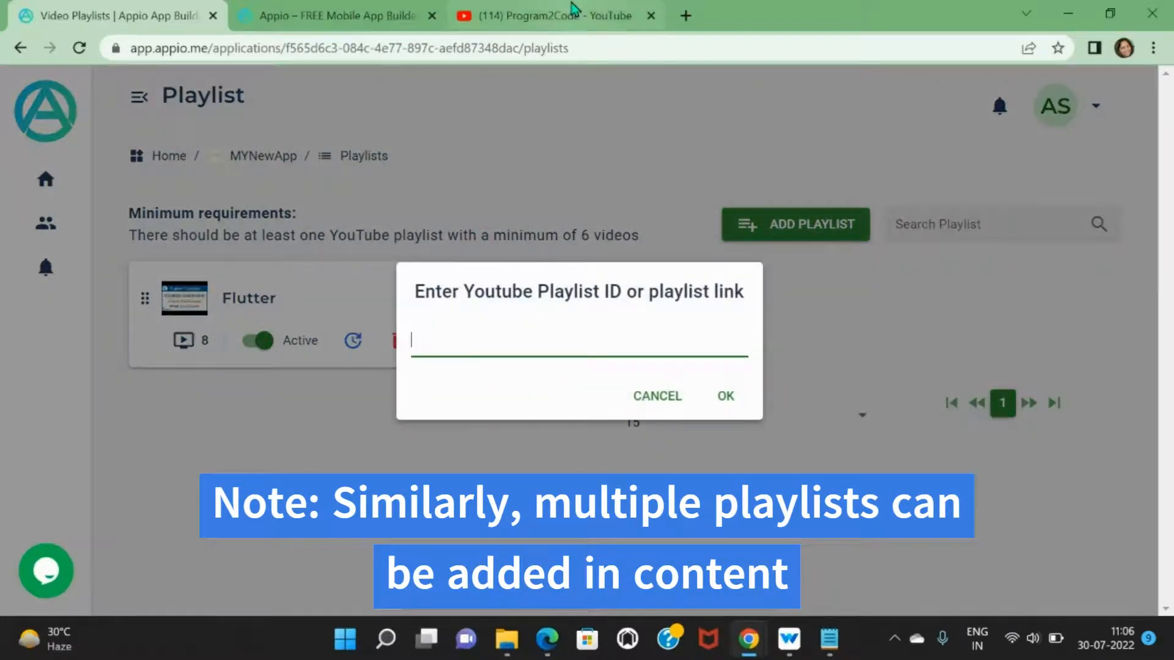
{"action": "left_click", "coordinate": [553, 15]}
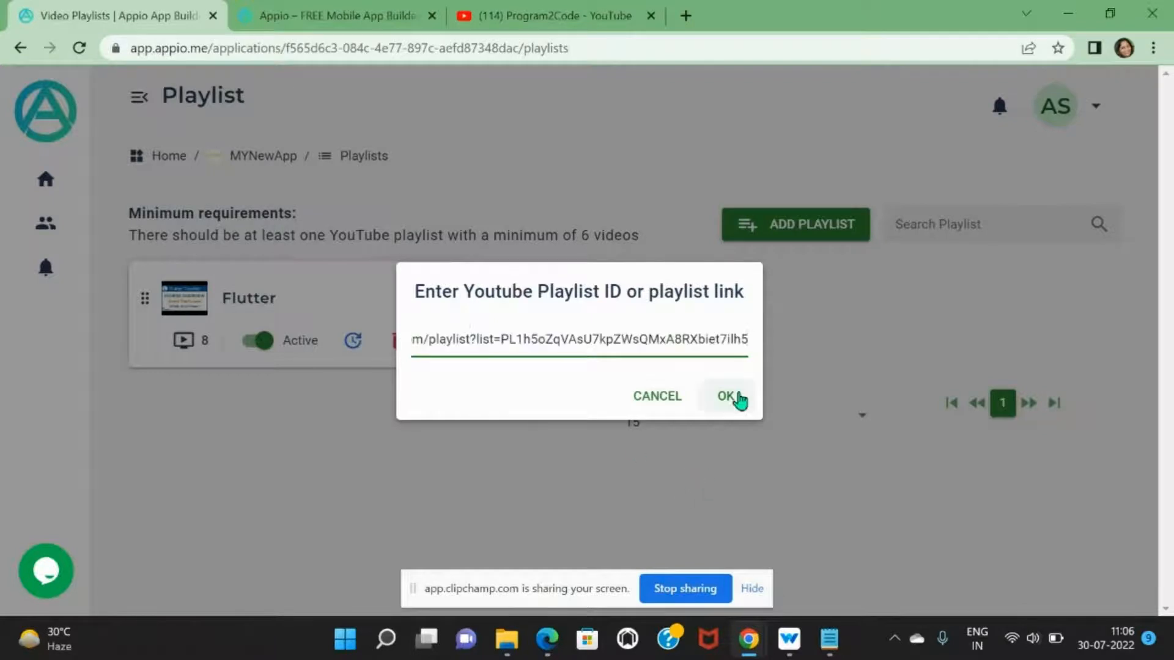
{"action": "left_click", "coordinate": [726, 396]}
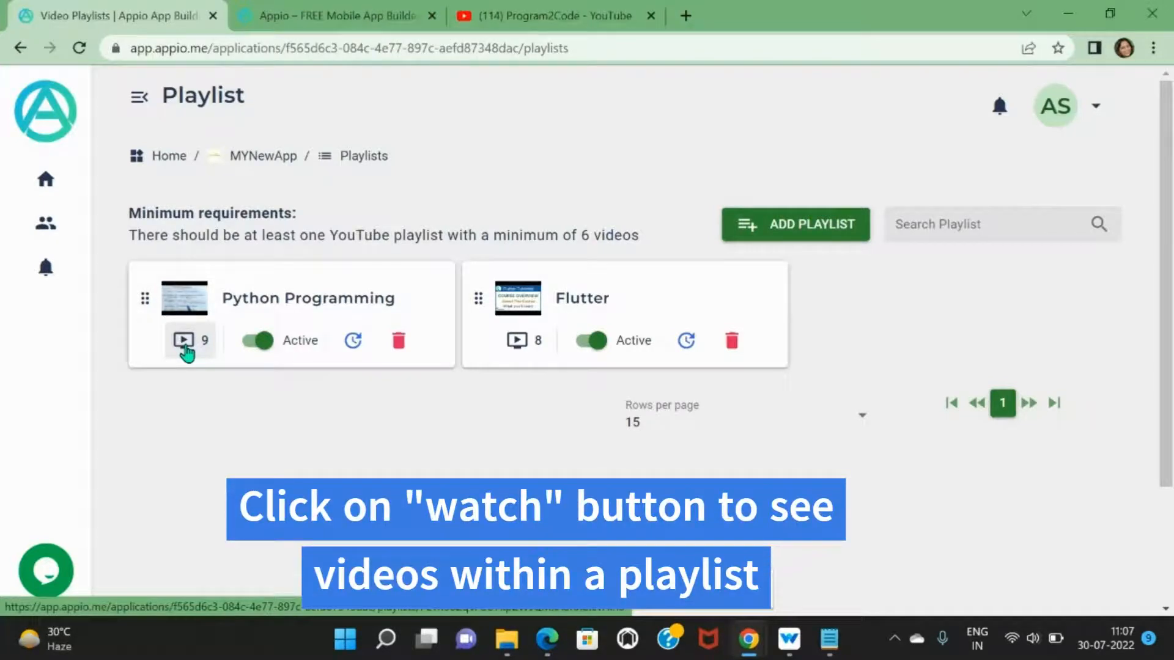
Step: Review the Python Programming playlist's nine videos, then return to MYNewApp's home checklist
{"action": "left_click", "coordinate": [183, 341]}
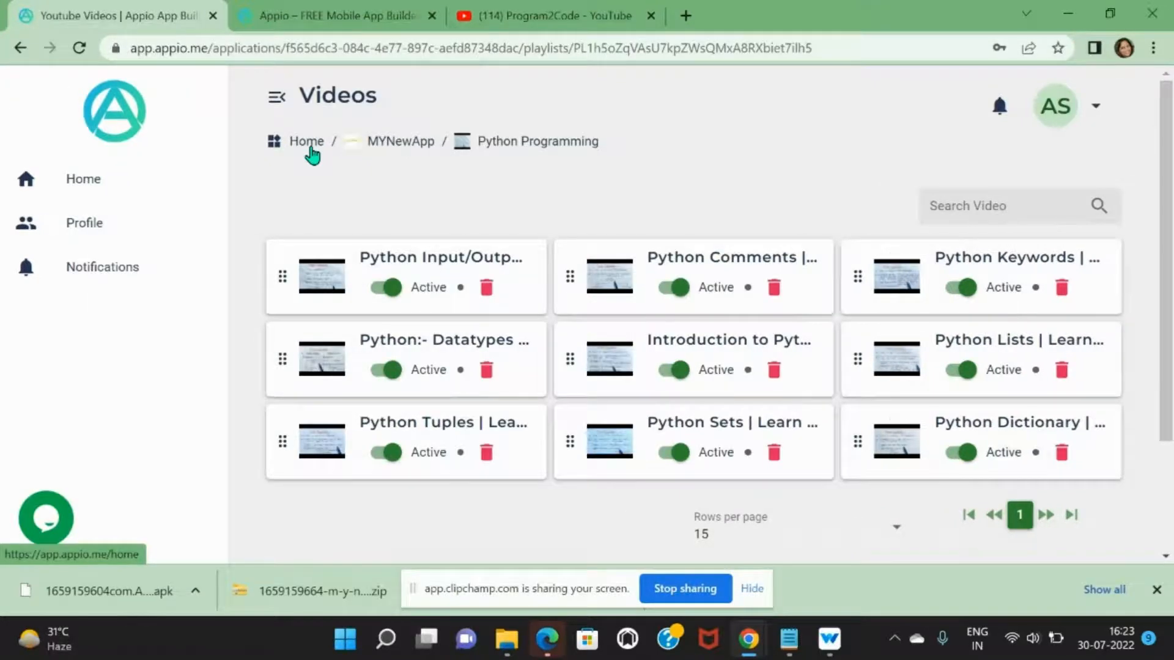
{"action": "left_click", "coordinate": [305, 141]}
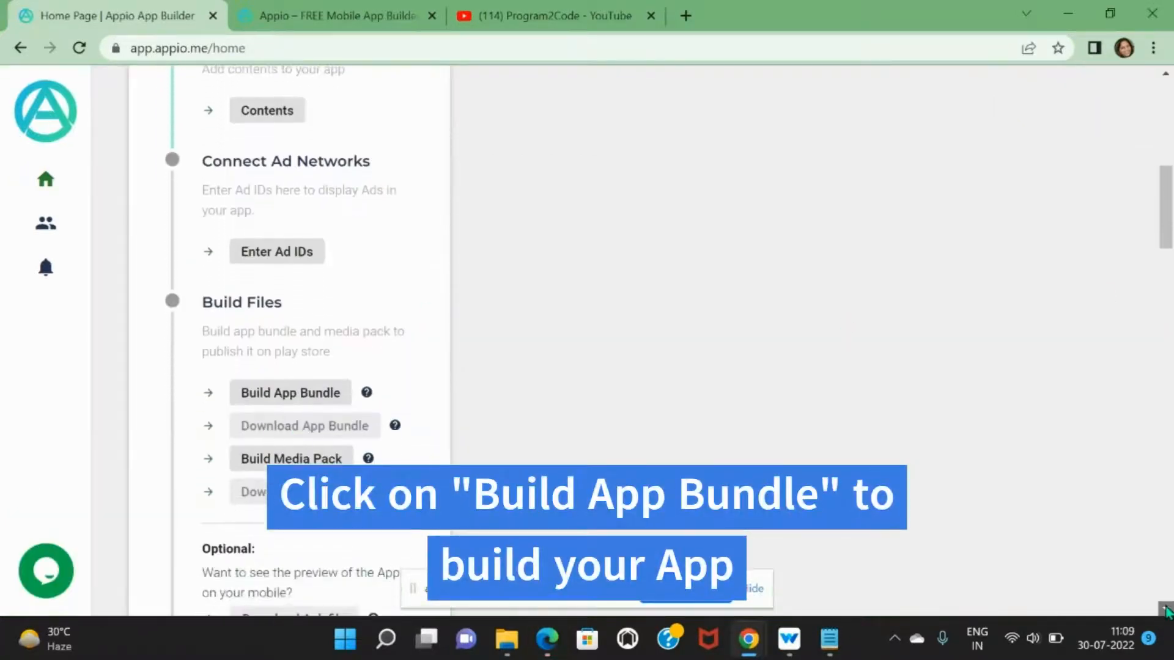
Step: Submit the build request for MYNewApp's app bundle and confirm it
{"action": "scroll", "scroll_direction": "down", "scroll_amount": 3}
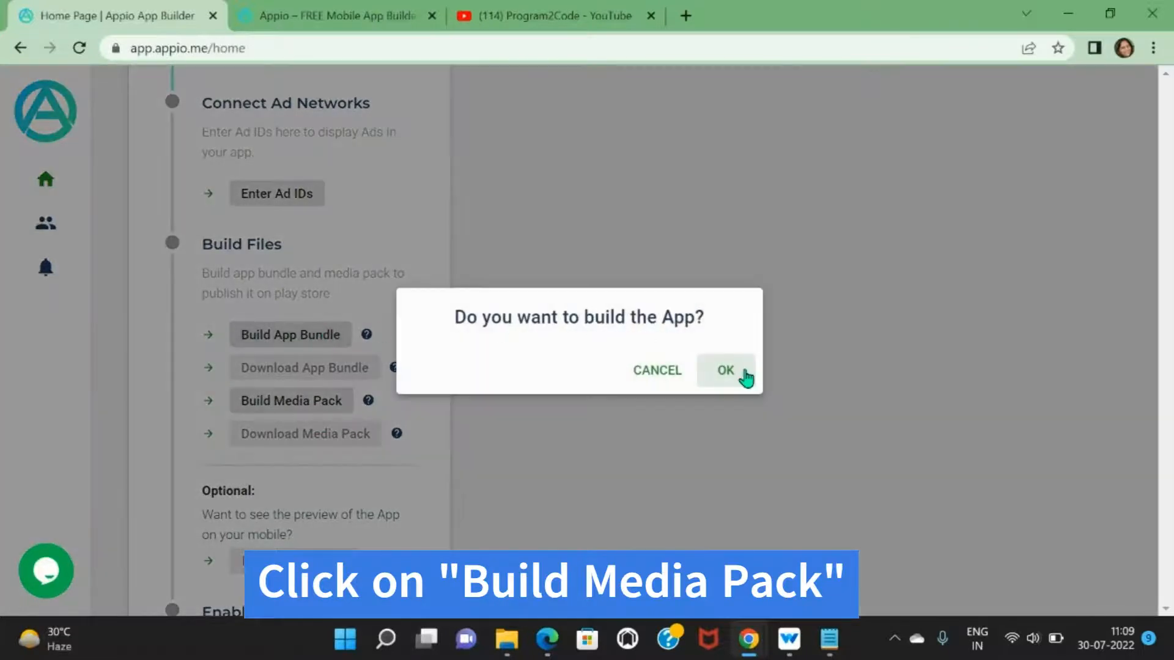
{"action": "left_click", "coordinate": [724, 369]}
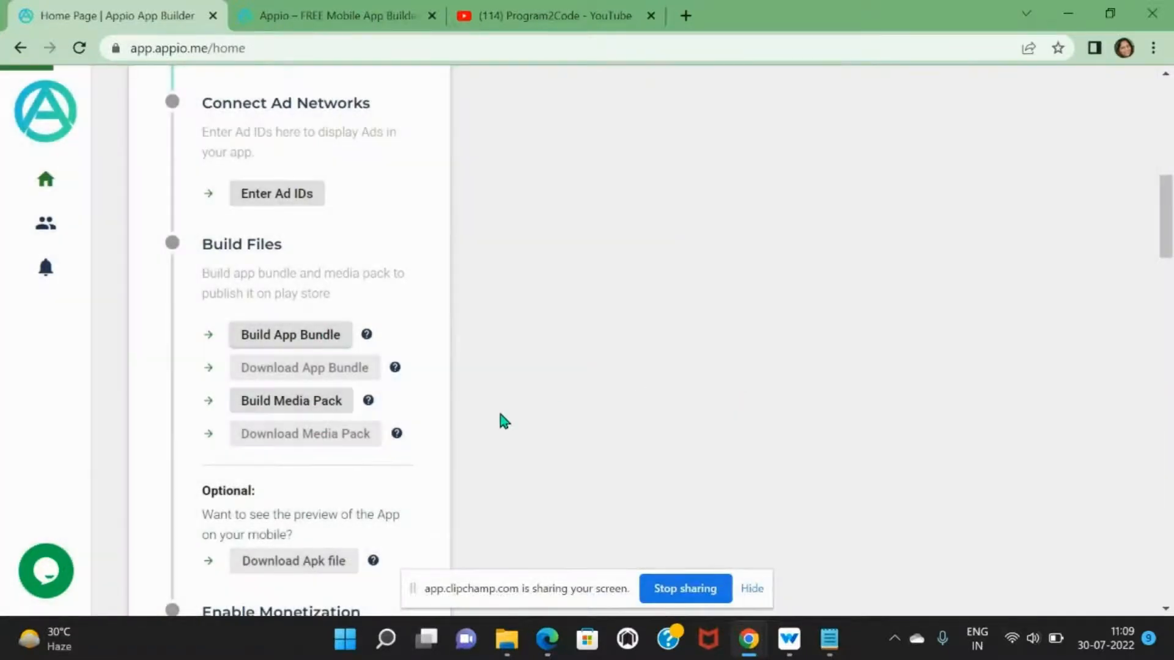
{"action": "left_click", "coordinate": [290, 335]}
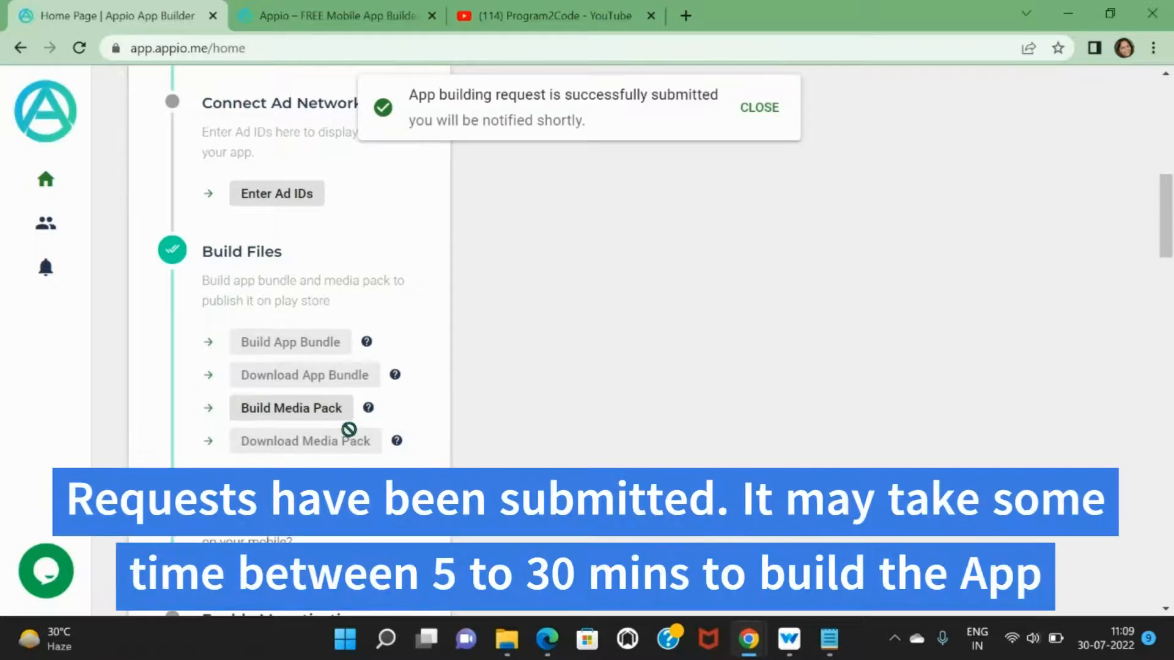
Step: Submit the build request for MYNewApp's media pack and confirm it
{"action": "left_click", "coordinate": [291, 407]}
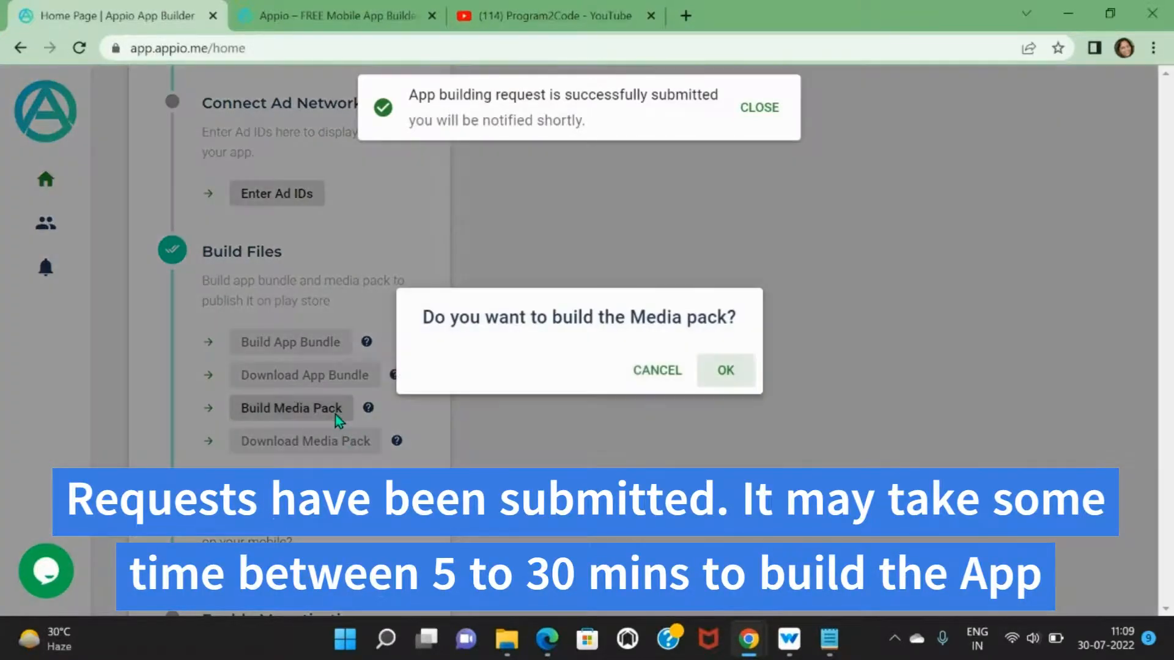
{"action": "mouse_move", "coordinate": [724, 371]}
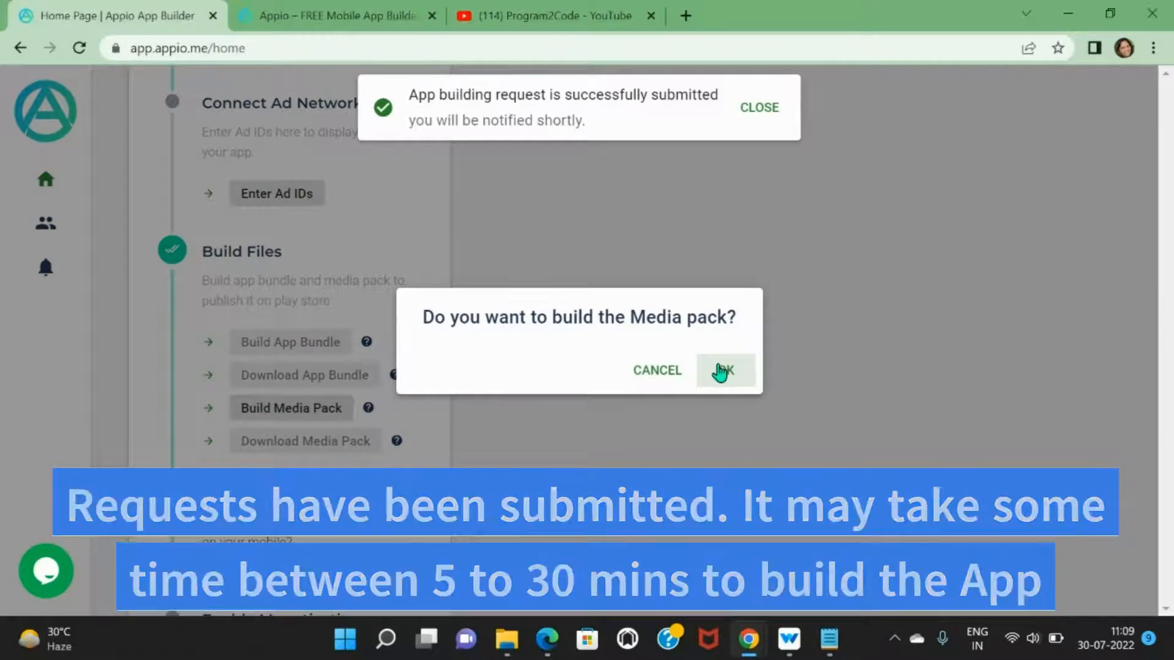
{"action": "left_click", "coordinate": [723, 370]}
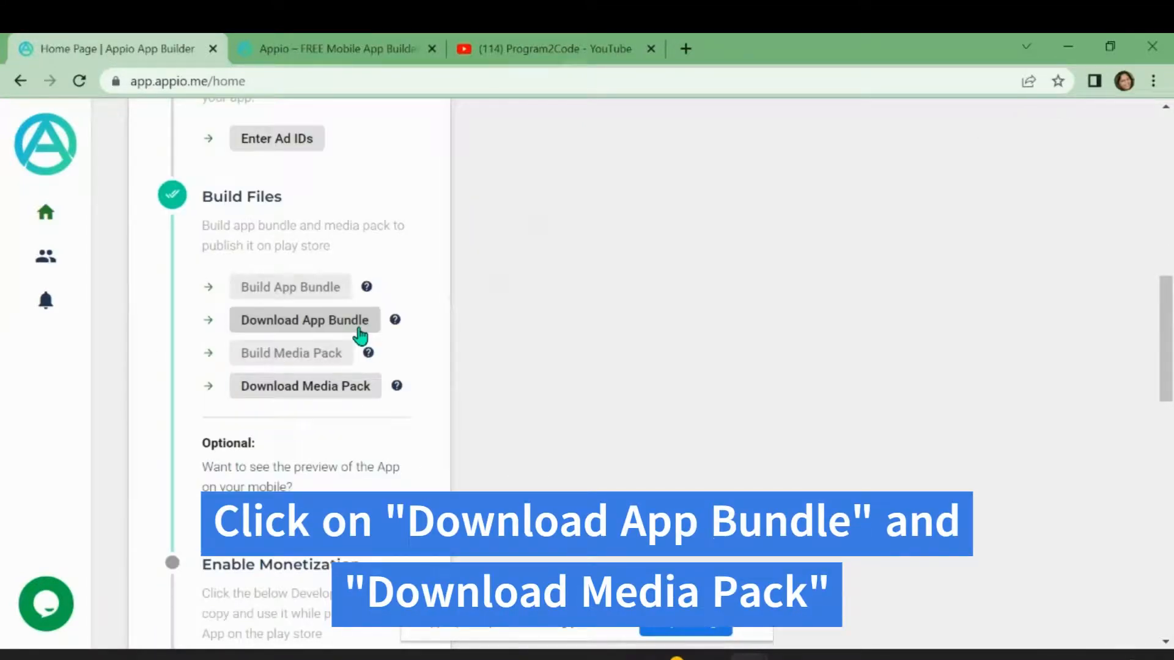
Step: Download MYNewApp's built app bundle and media pack files for the Play Store
{"action": "left_click", "coordinate": [305, 319]}
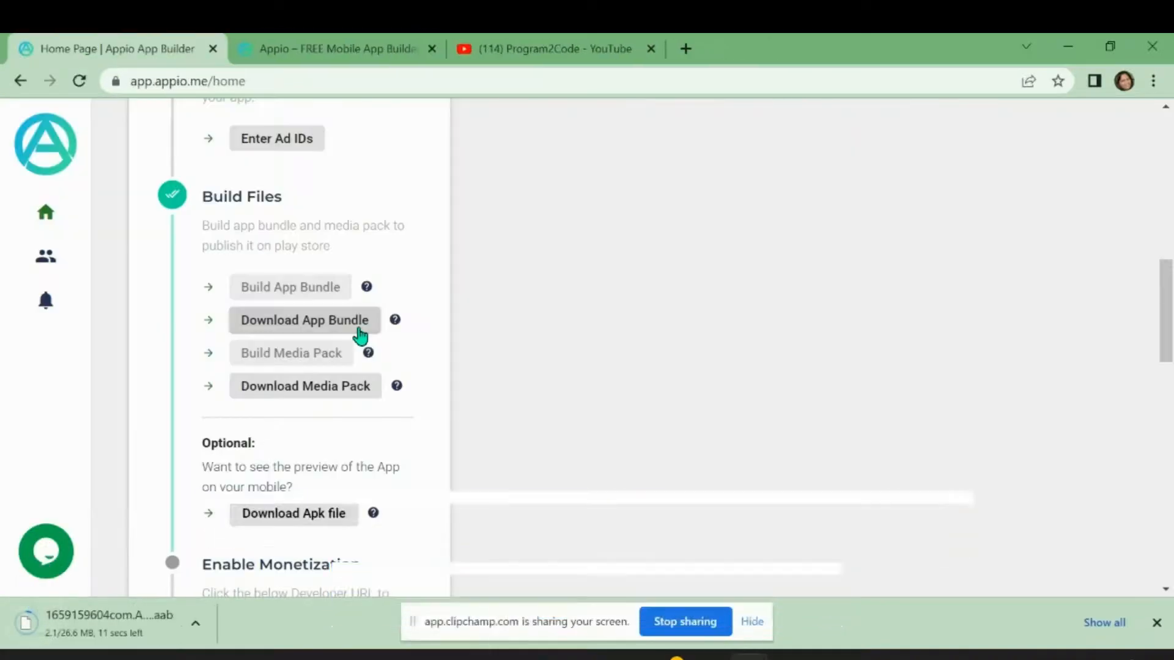
{"action": "left_click", "coordinate": [305, 385]}
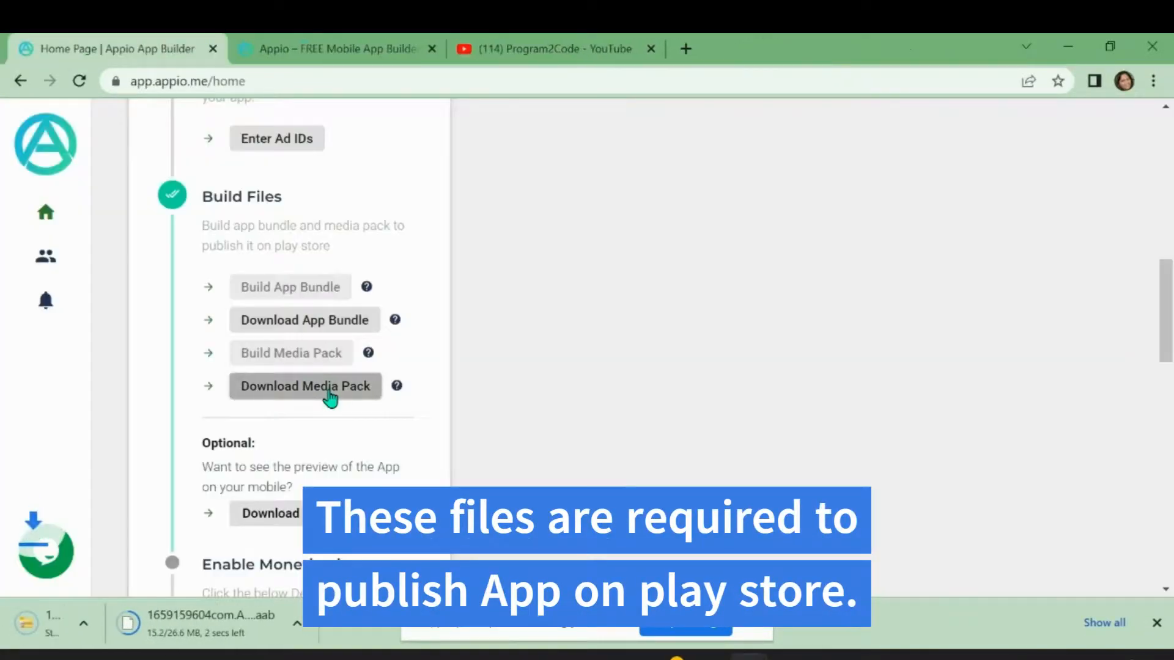
{"action": "left_click", "coordinate": [305, 385]}
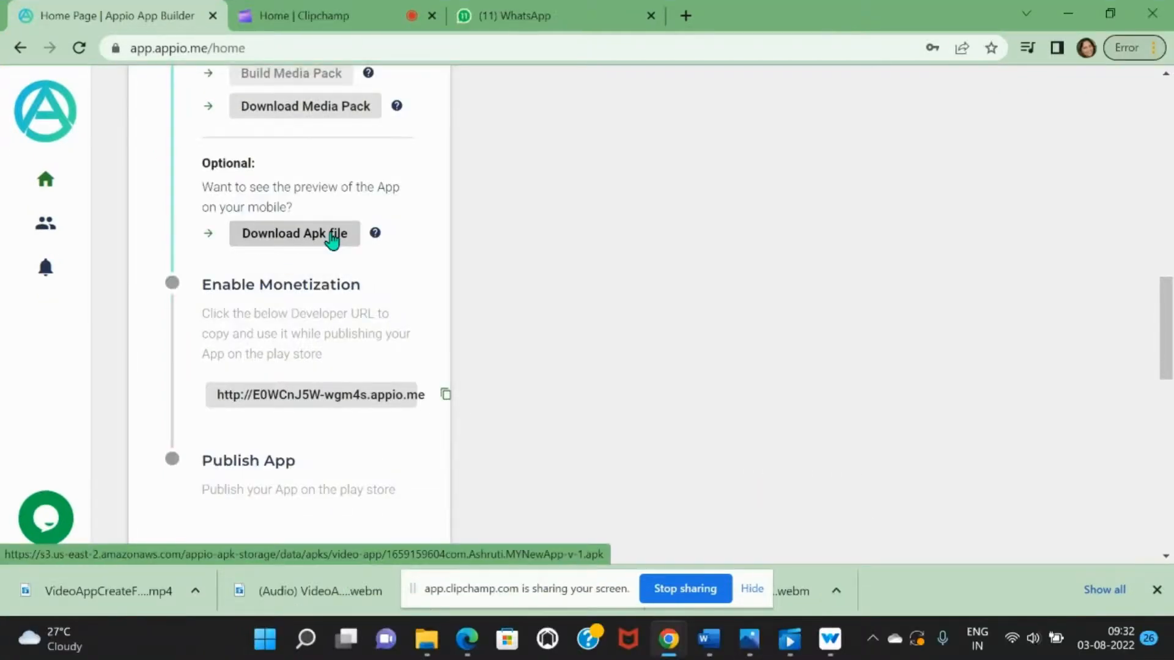
Step: Download MYNewApp's preview APK file from the Optional section for phone testing
{"action": "left_click", "coordinate": [295, 233]}
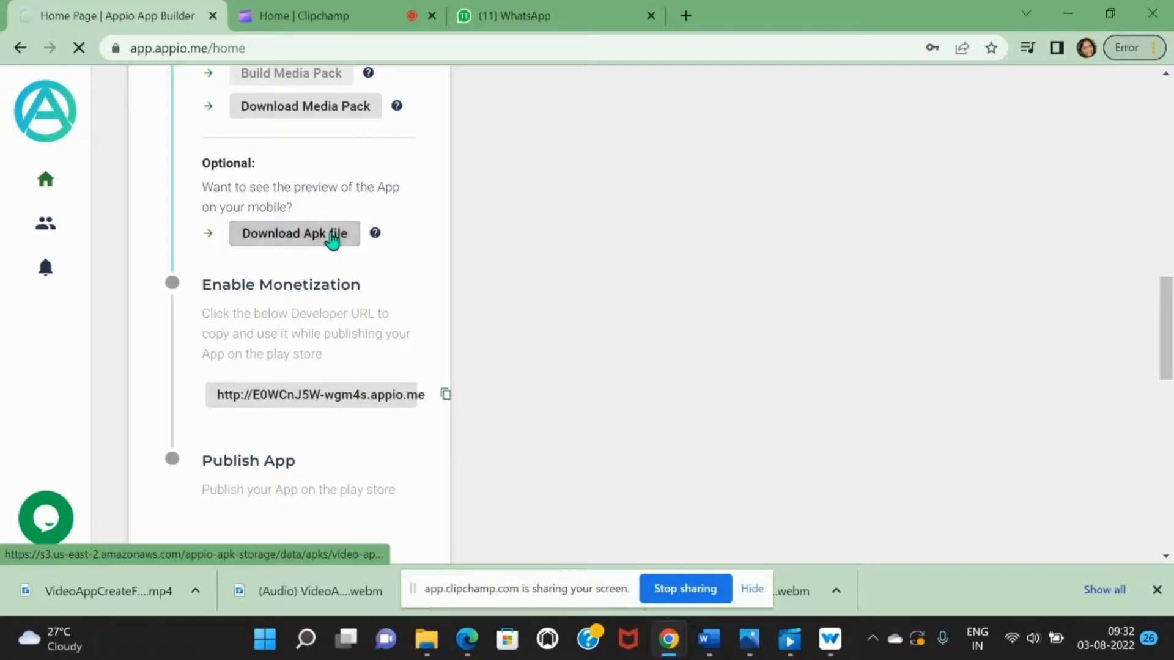
{"action": "left_click", "coordinate": [293, 234]}
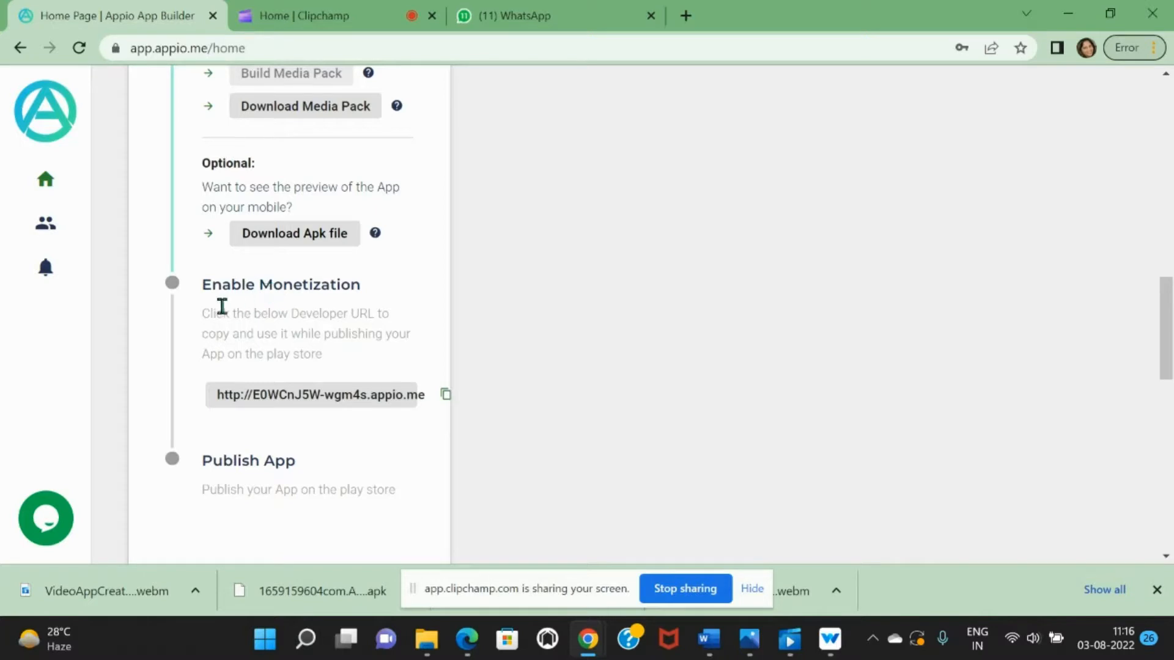
{"action": "mouse_move", "coordinate": [264, 292]}
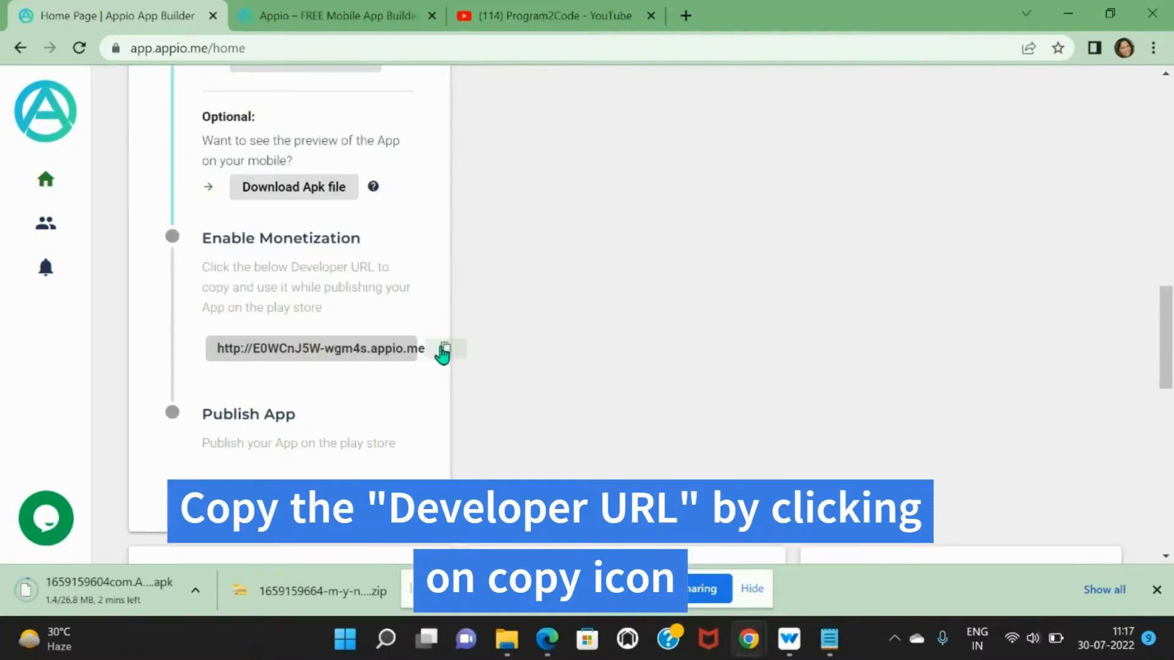
Step: Copy MYNewApp's developer URL for the Play Console store website address
{"action": "left_click", "coordinate": [445, 349]}
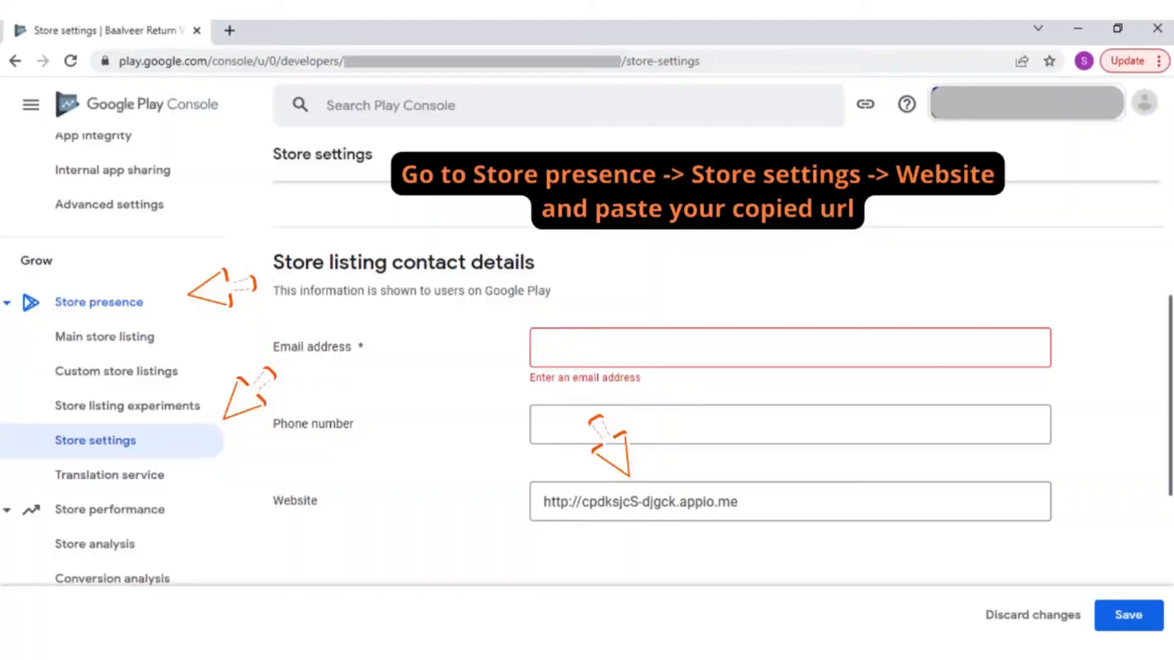
{"action": "left_click", "coordinate": [113, 16]}
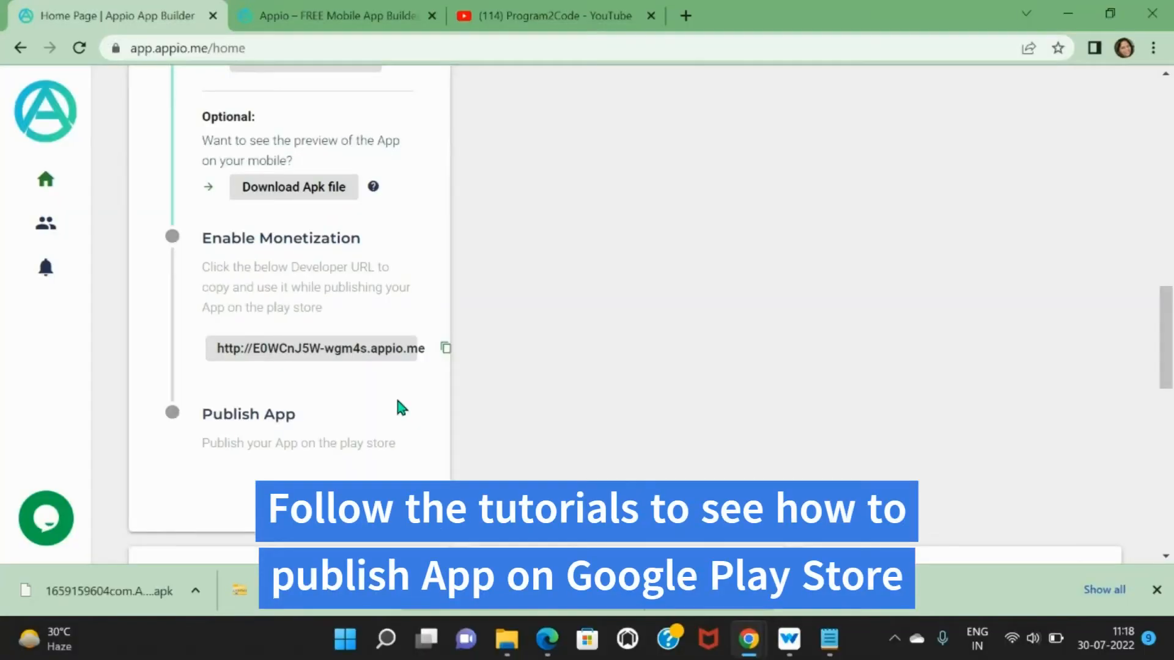
{"action": "mouse_move", "coordinate": [314, 437]}
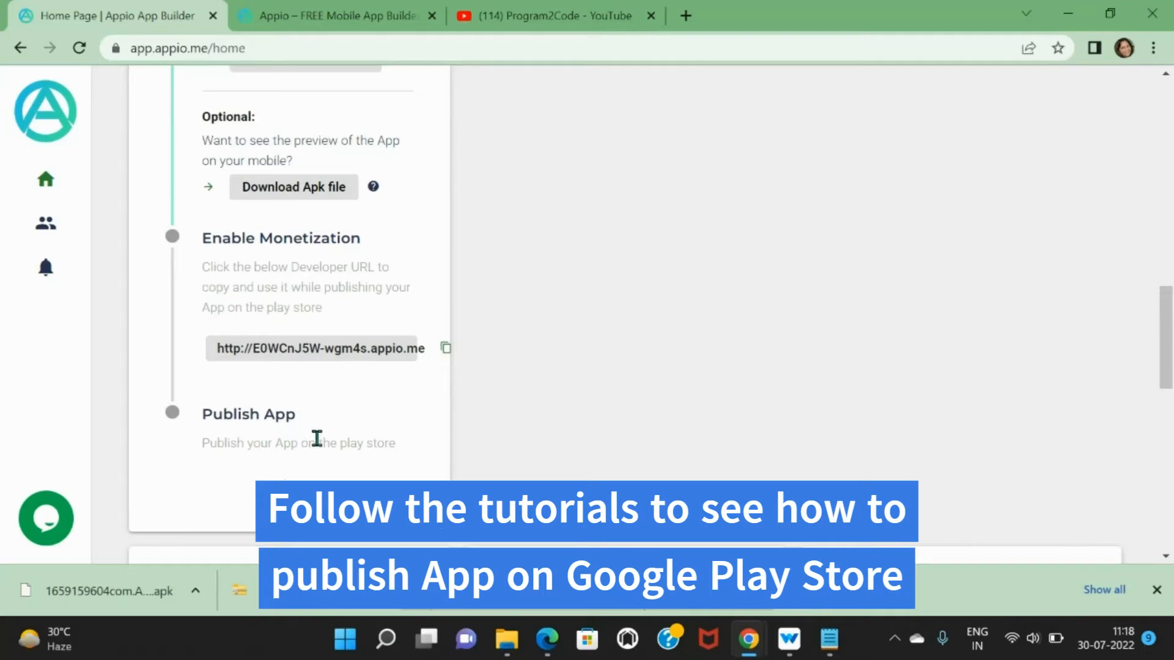